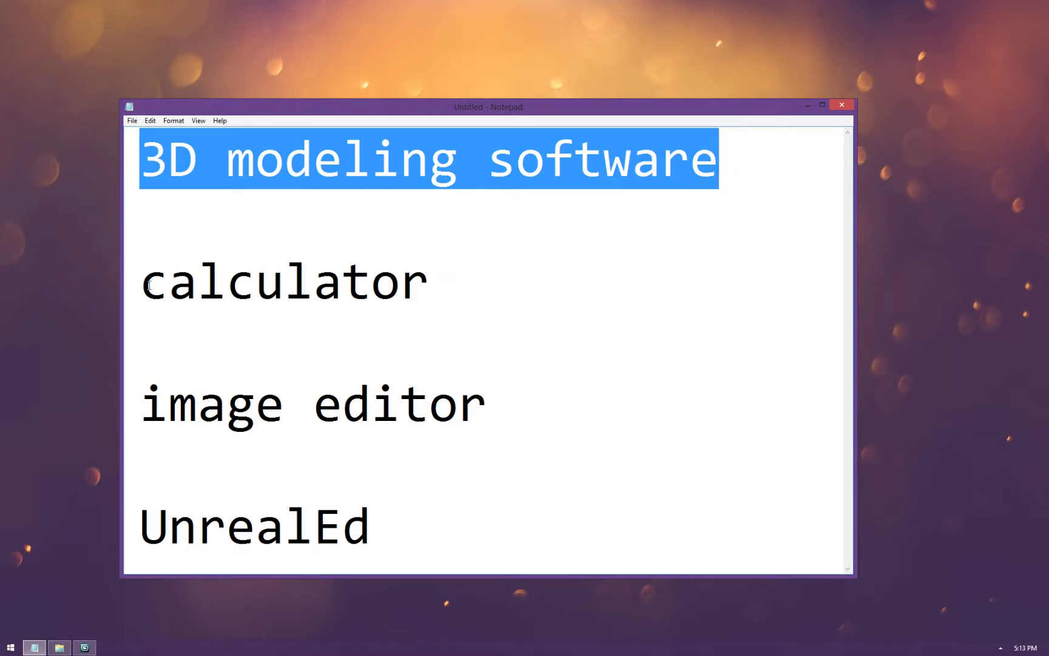
# Switch to 3ds Max and view the whole shipment map as a top-down wireframe
pyautogui.doubleClick(312, 403)
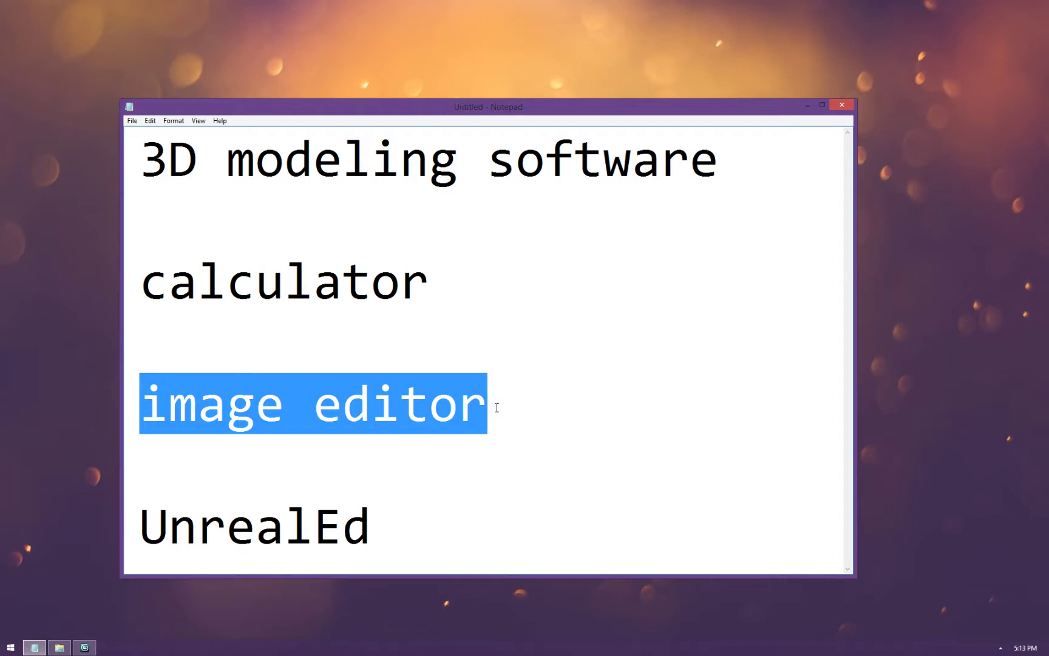
pyautogui.moveTo(153, 529)
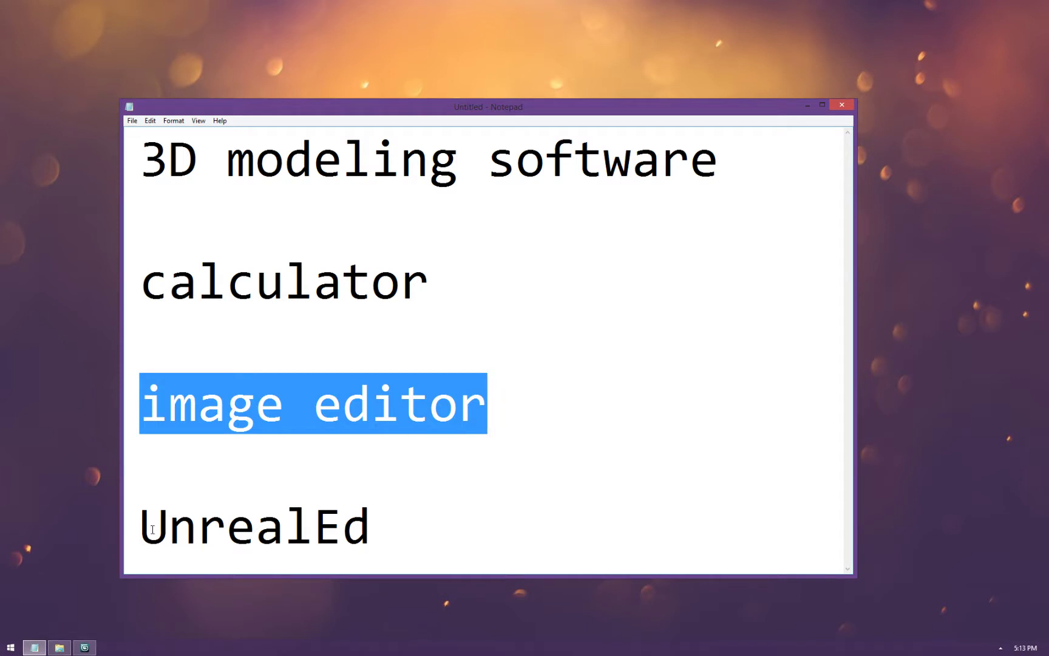
pyautogui.doubleClick(254, 527)
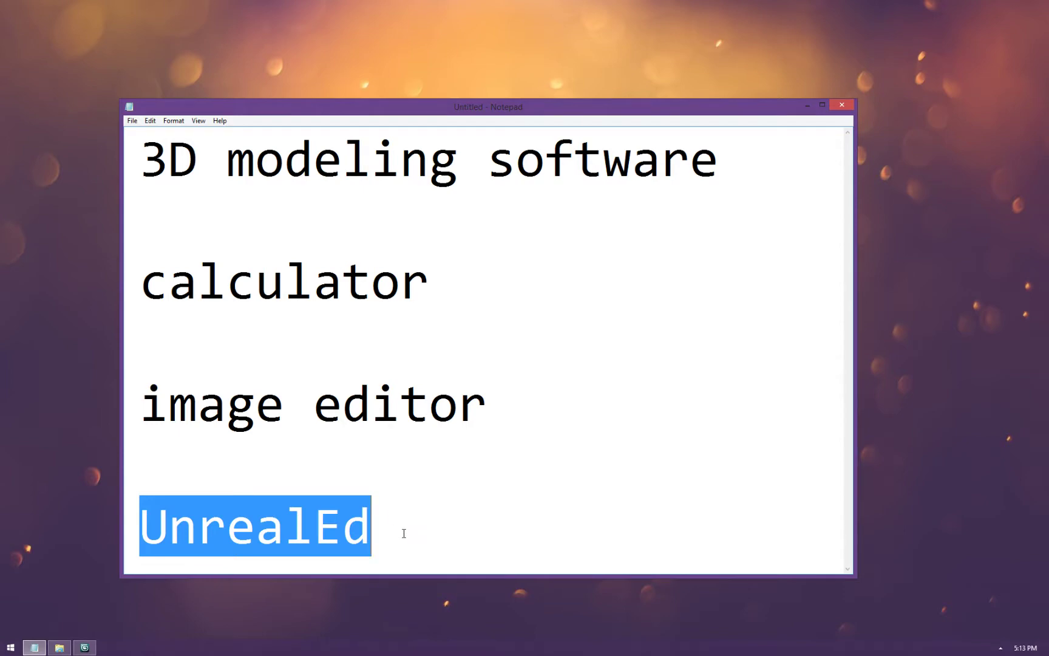
pyautogui.click(138, 160)
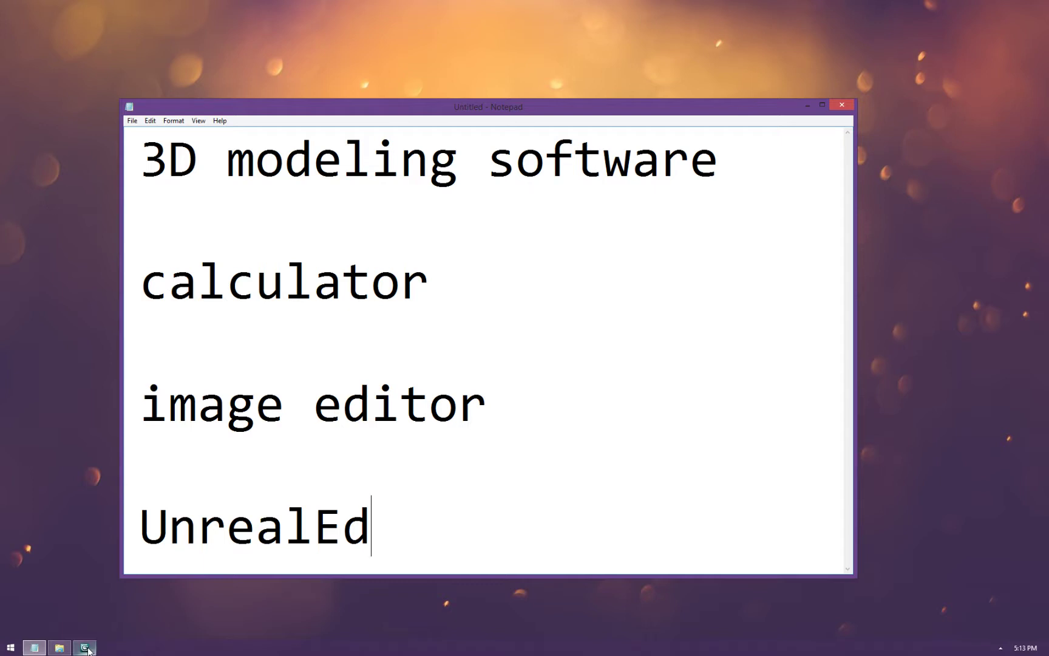
pyautogui.click(83, 648)
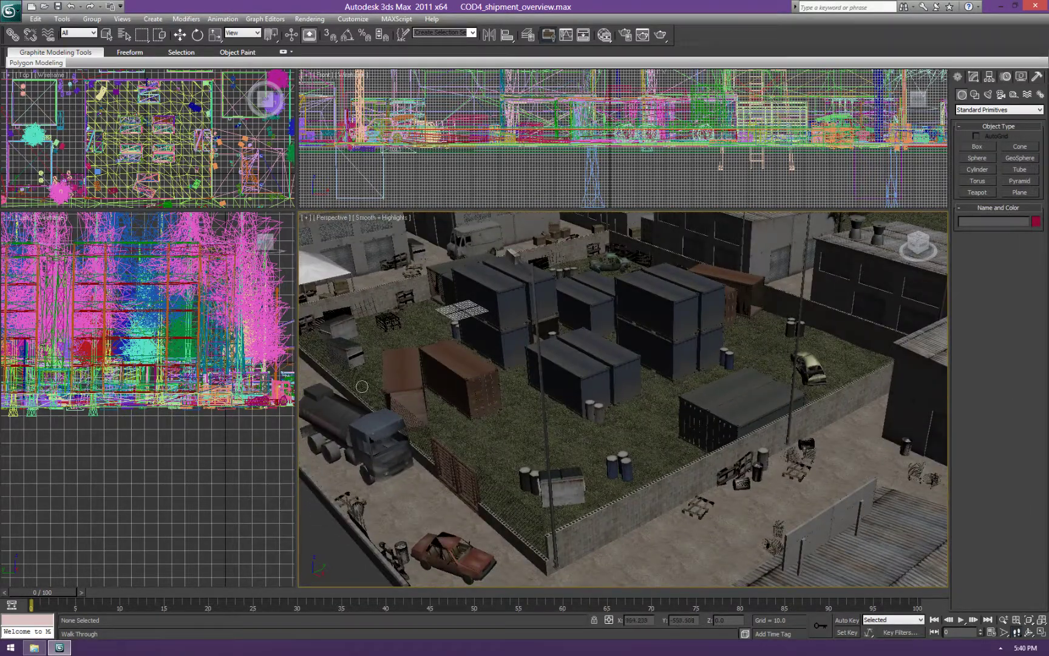
pyautogui.moveTo(384, 351)
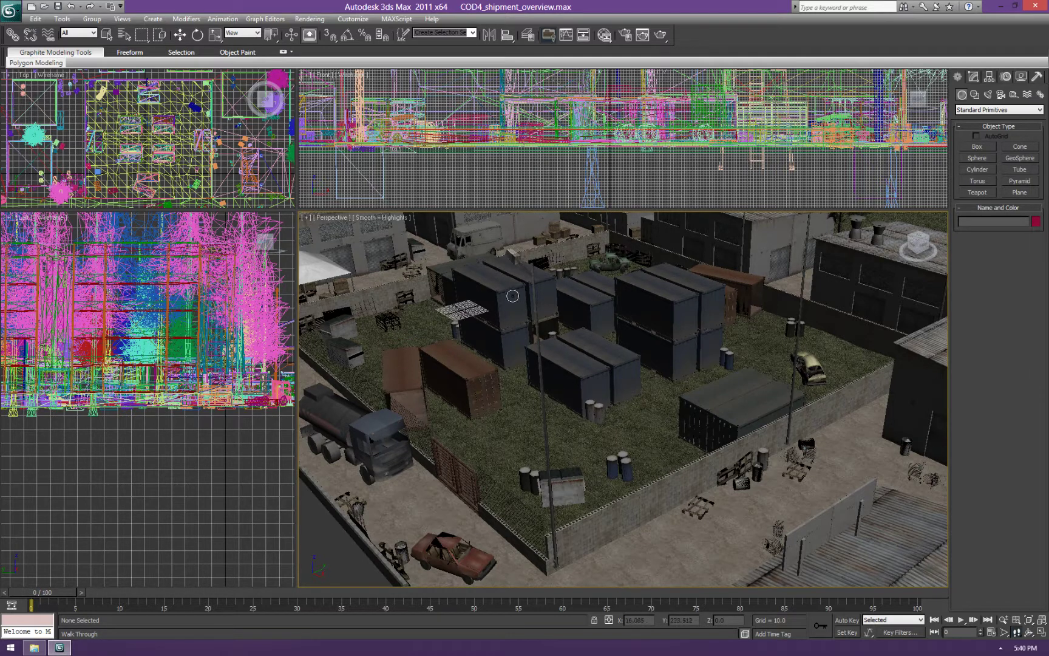
pyautogui.moveTo(575, 555)
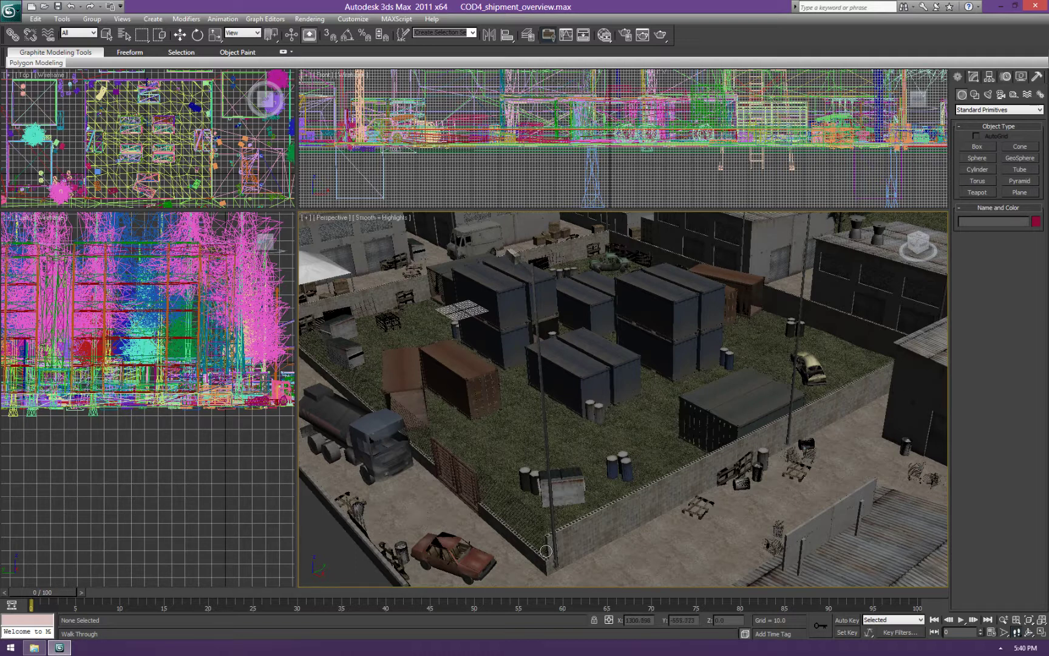
pyautogui.moveTo(467, 298)
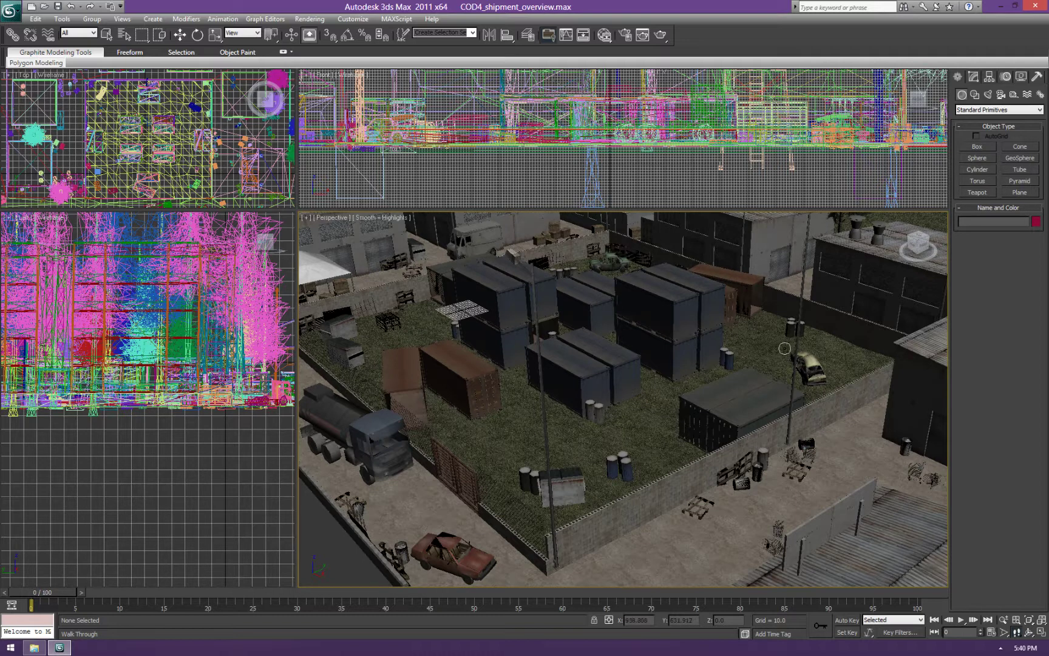
pyautogui.moveTo(472, 362)
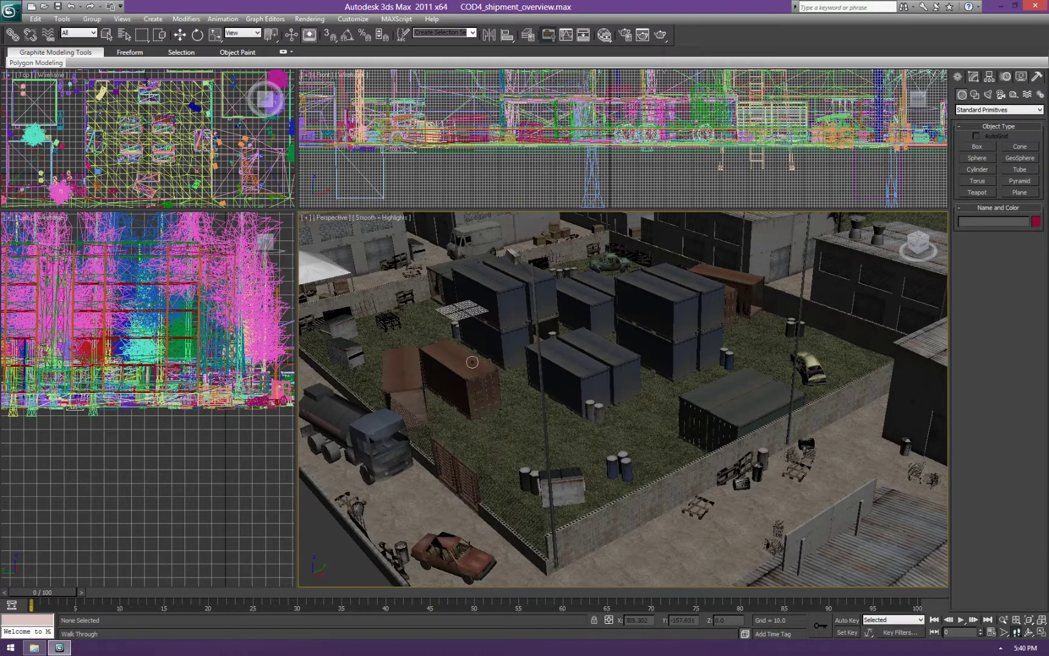
pyautogui.moveTo(527, 356)
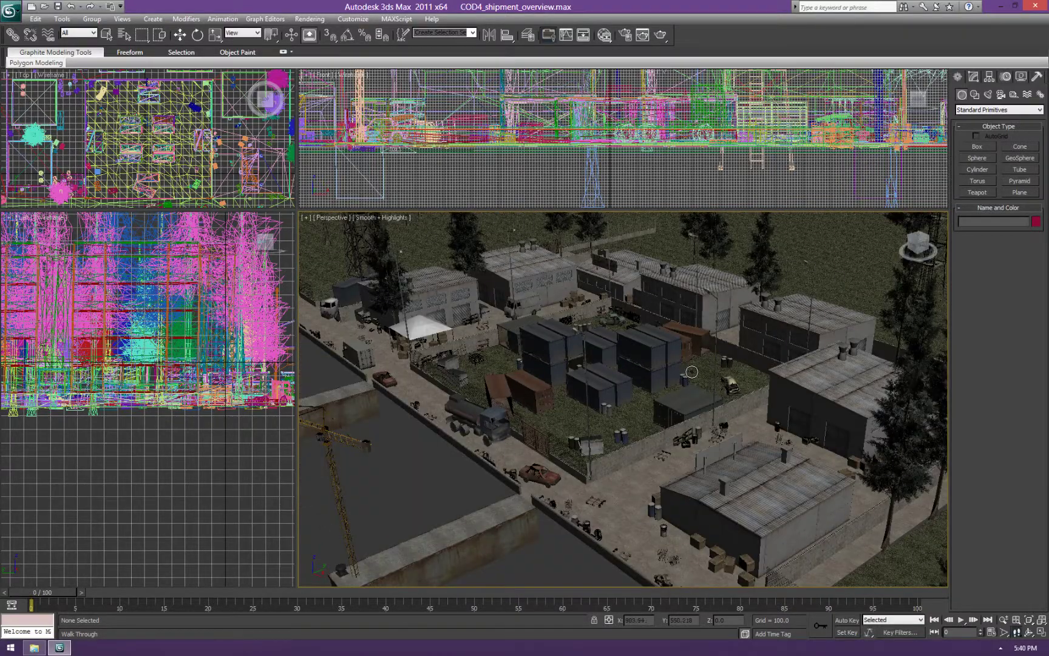
pyautogui.moveTo(433, 297)
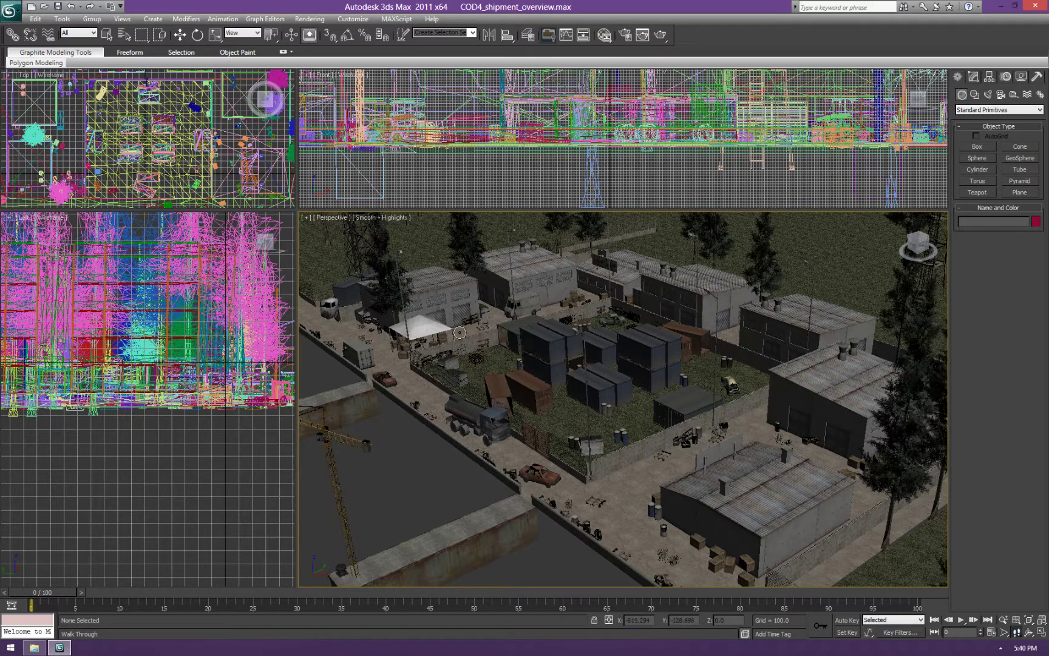
pyautogui.moveTo(712, 288)
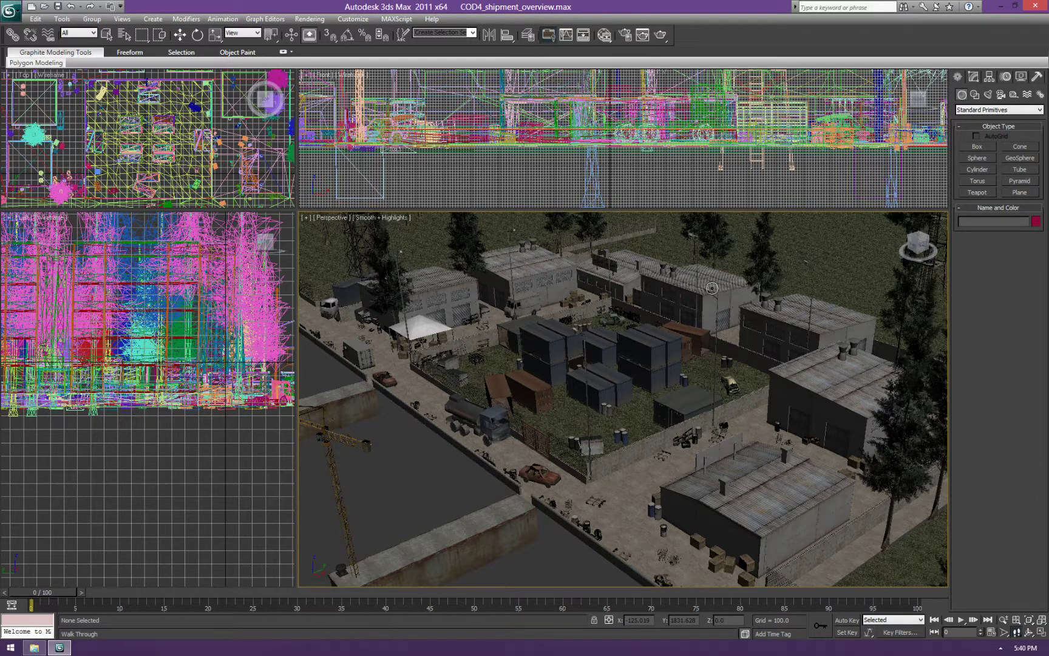
pyautogui.moveTo(711, 288)
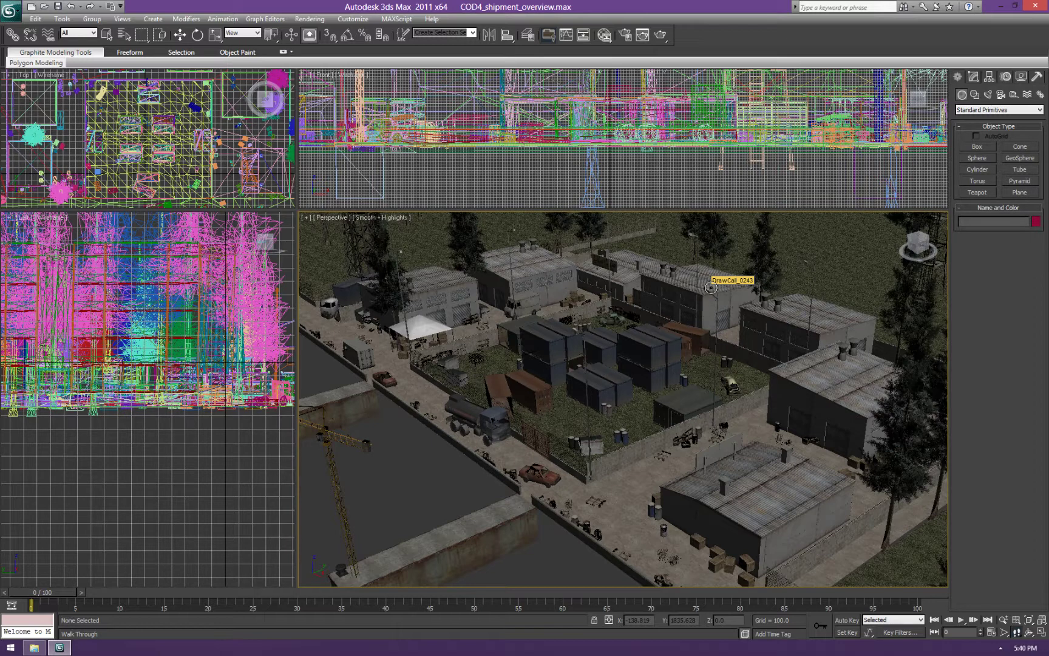
pyautogui.moveTo(744, 298)
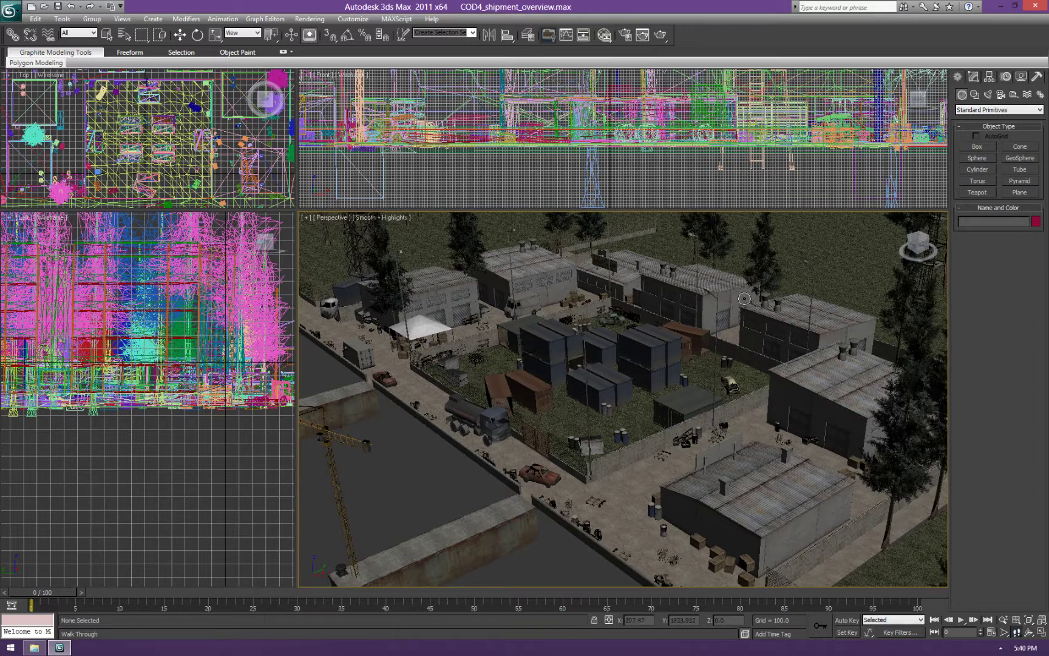
pyautogui.moveTo(790, 319)
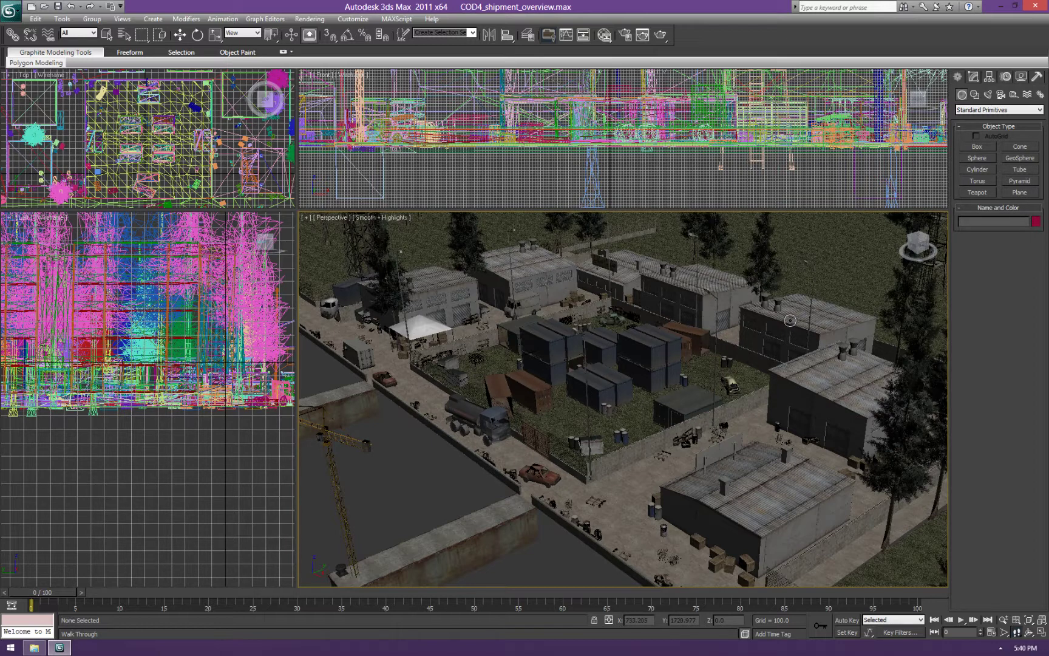
pyautogui.moveTo(790, 320)
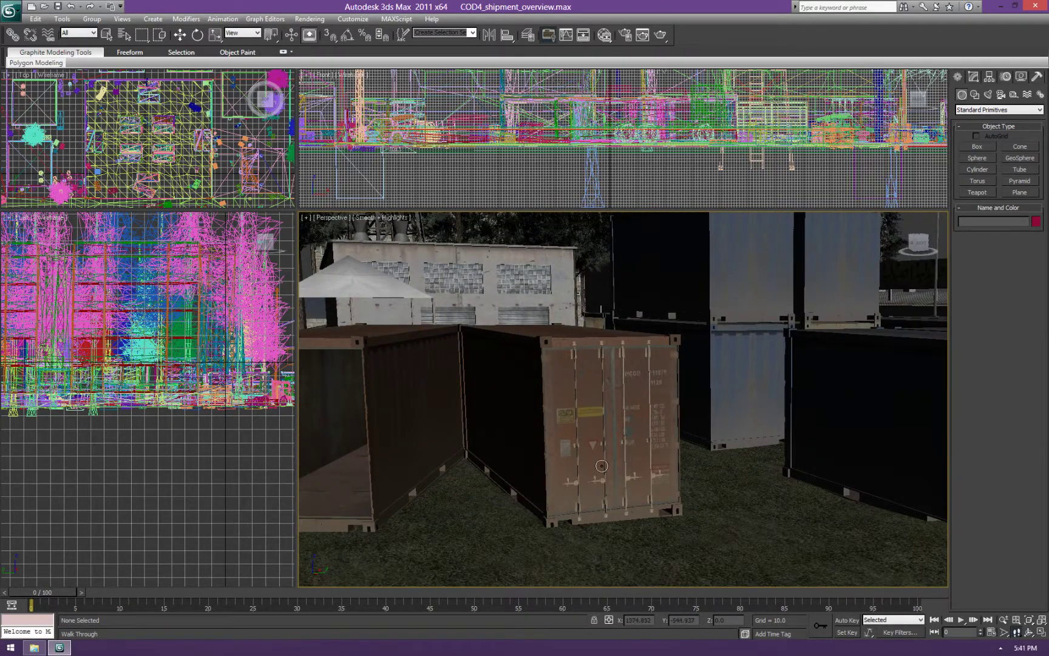
pyautogui.moveTo(679, 515)
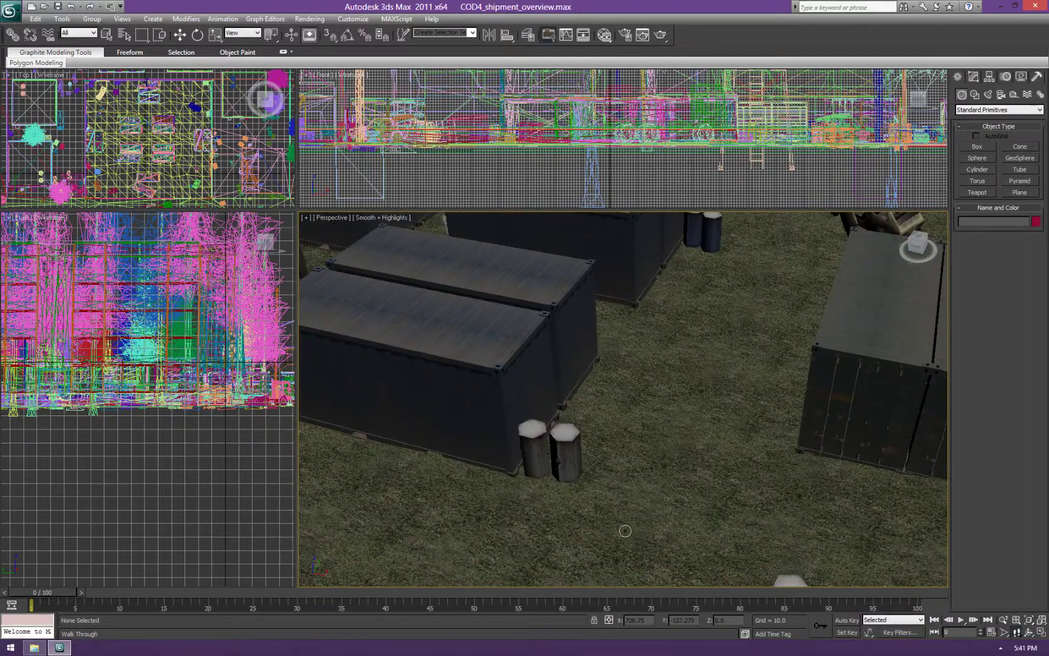
pyautogui.scroll(-3)
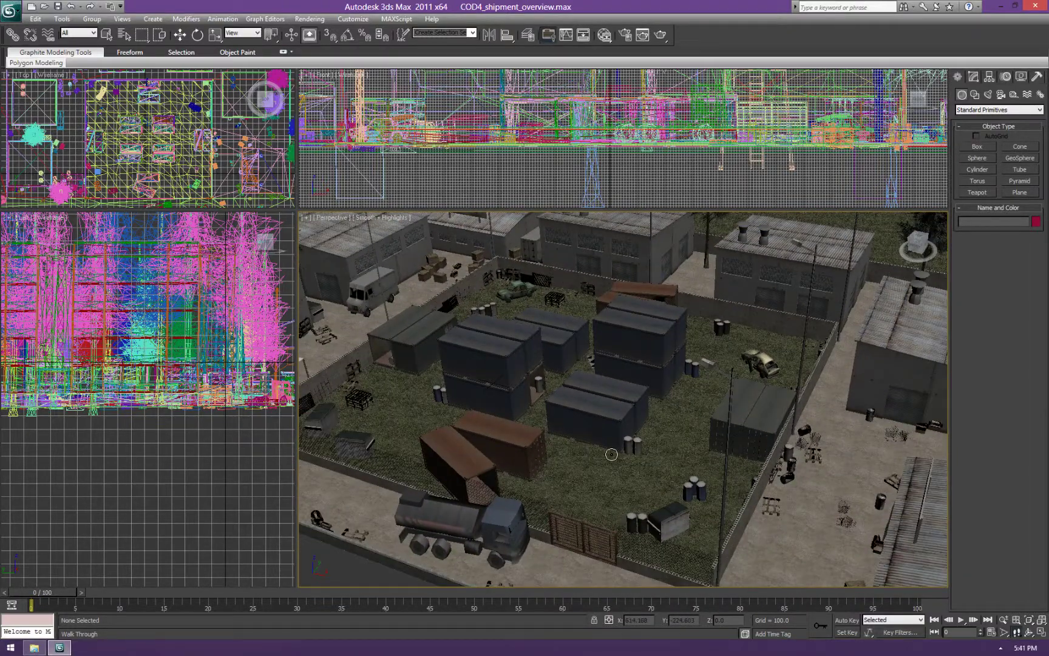
pyautogui.moveTo(633, 477)
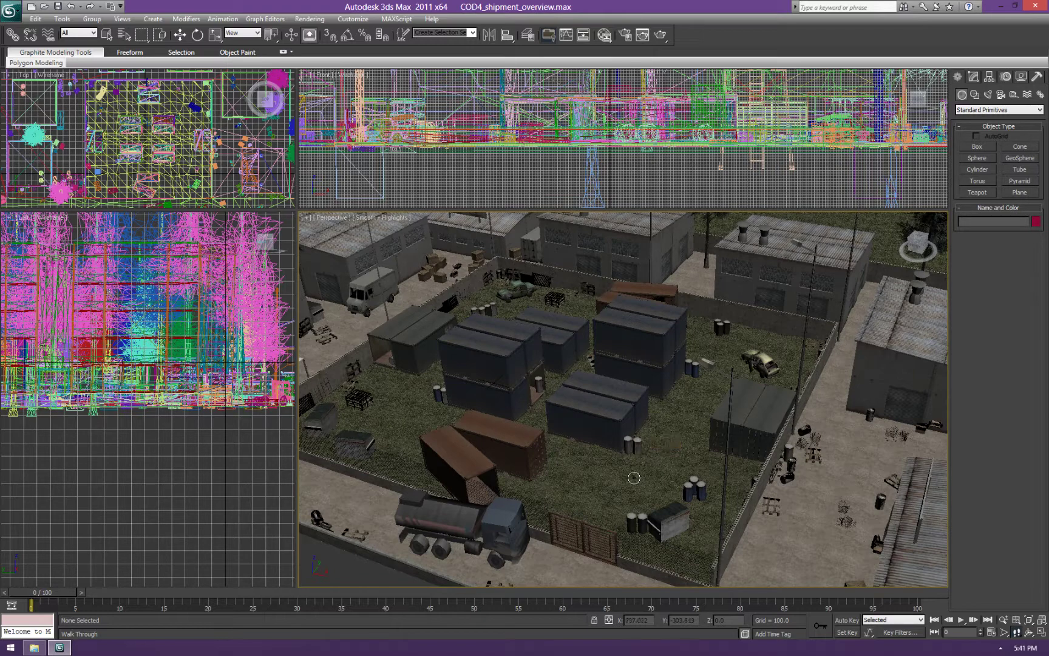
pyautogui.moveTo(631, 485)
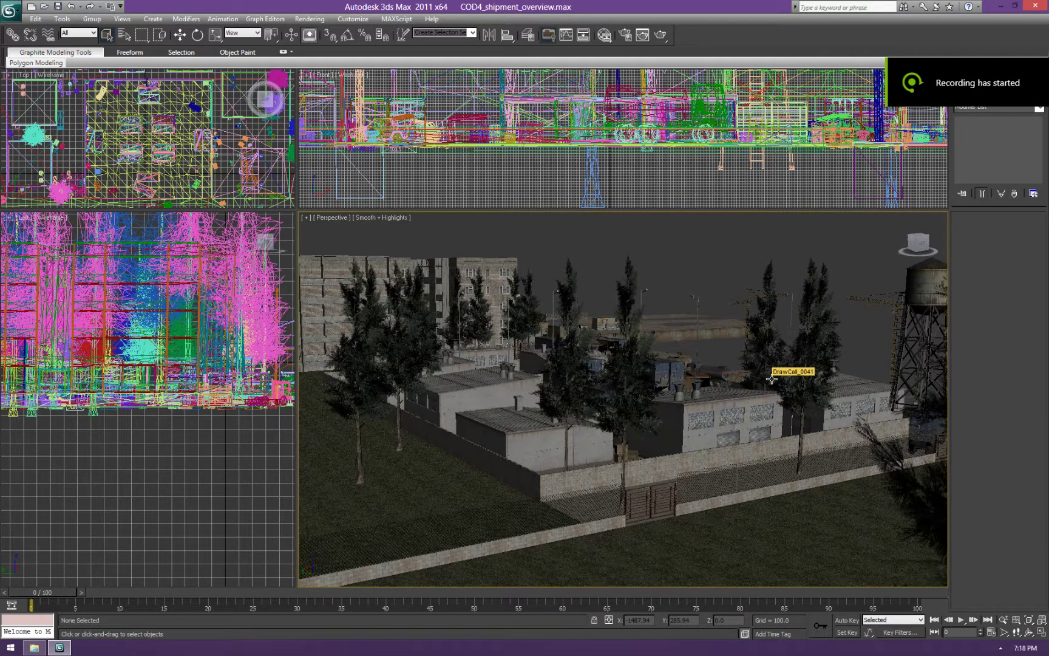
pyautogui.moveTo(734, 358)
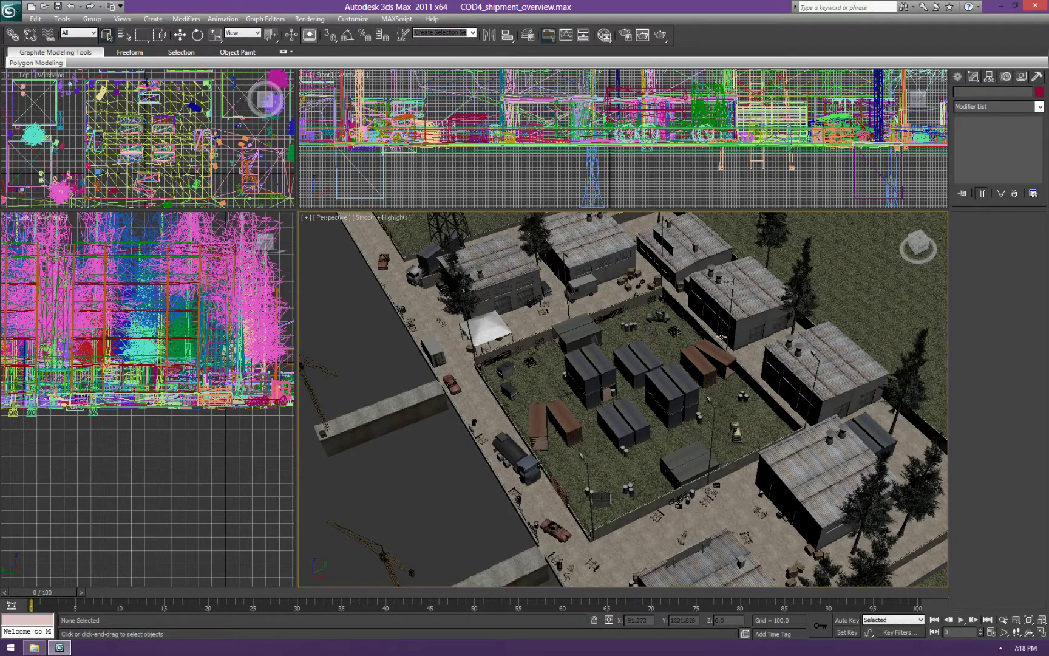
pyautogui.moveTo(652, 469)
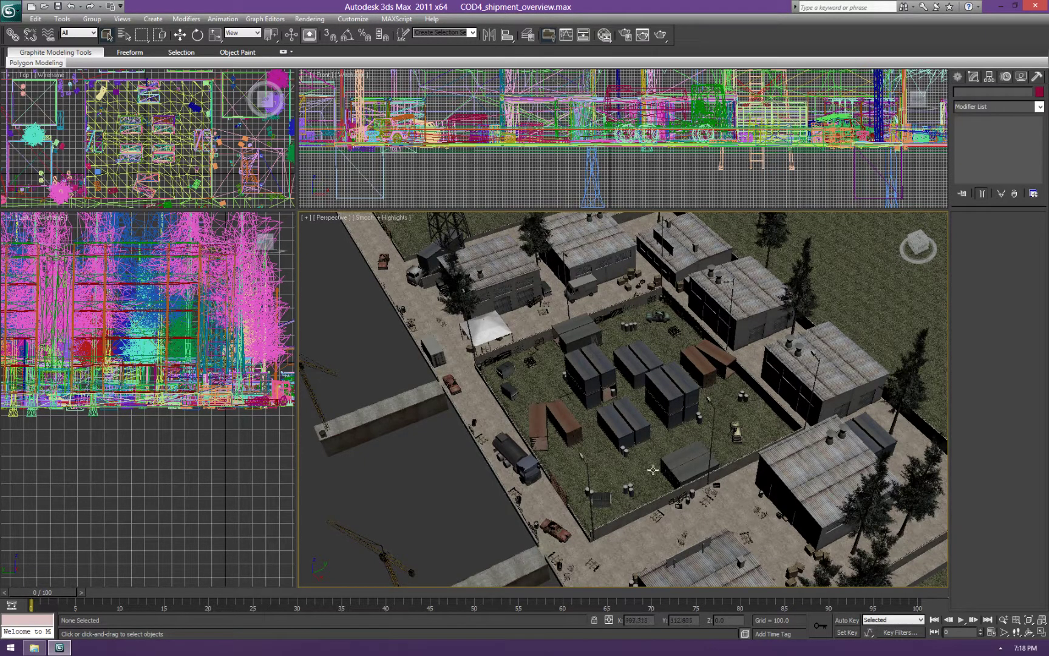
pyautogui.moveTo(644, 456)
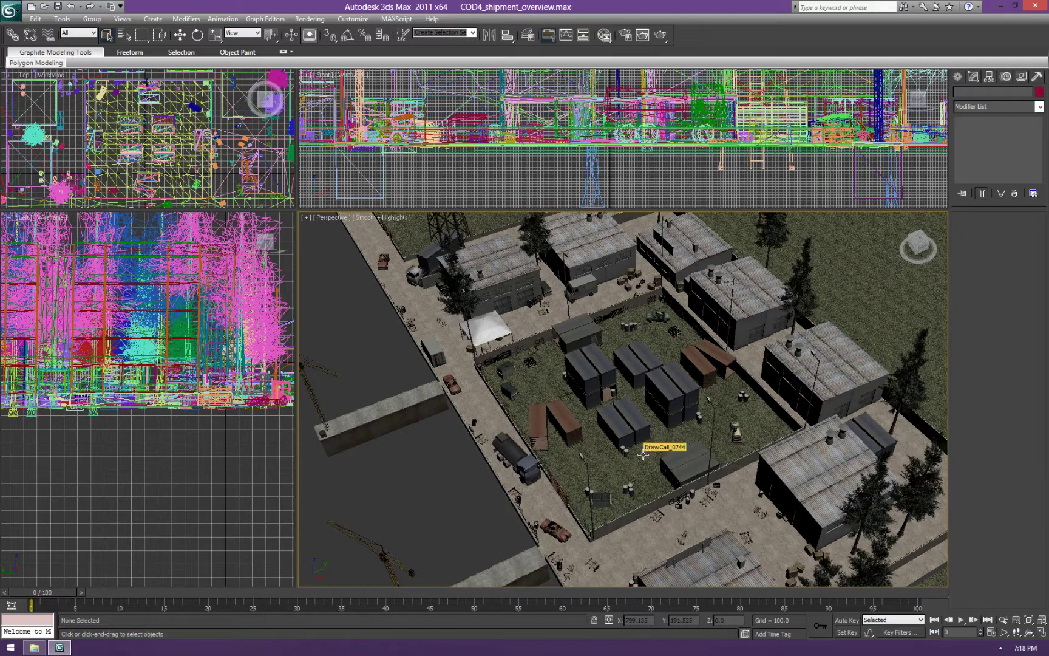
pyautogui.moveTo(726, 445)
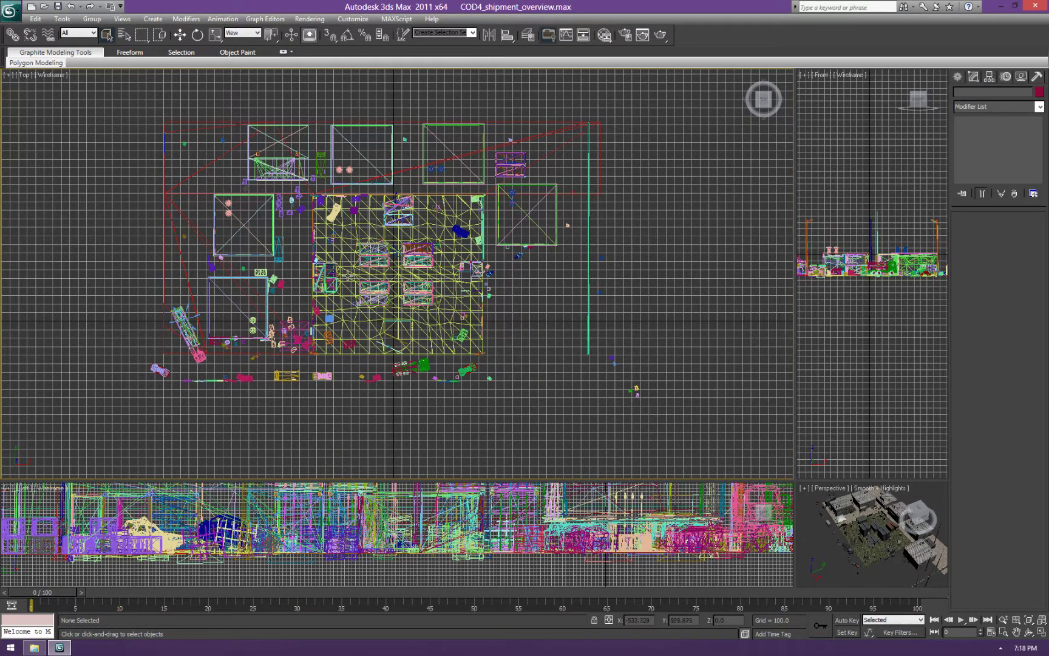
# Attach every other DrawCall object into editable mesh DrawCall_0244 via Attach List
pyautogui.click(398, 261)
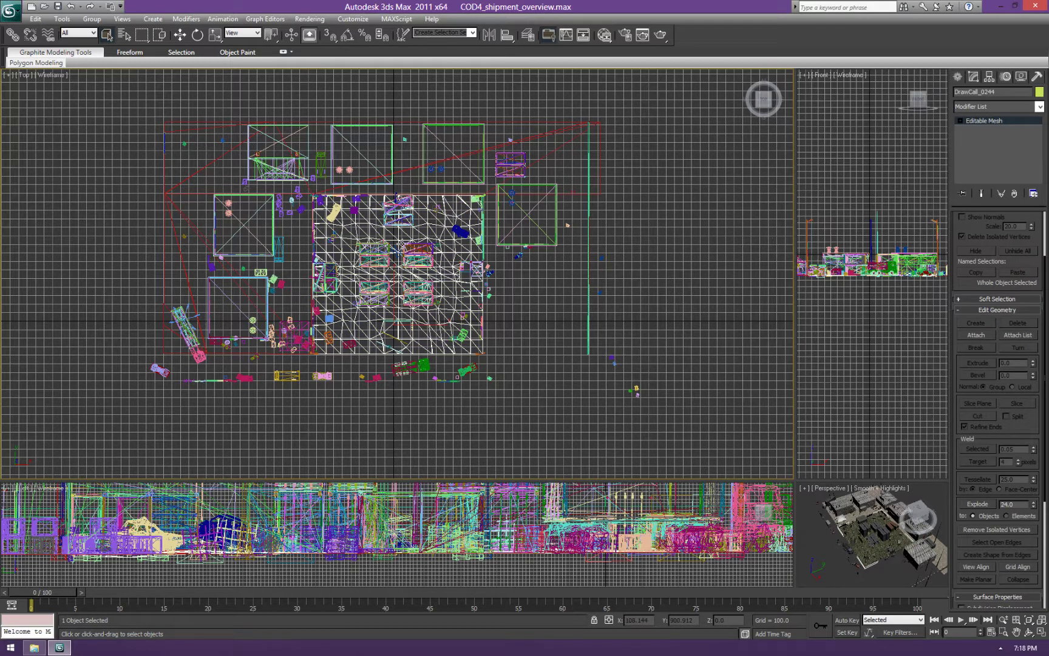
pyautogui.click(1018, 335)
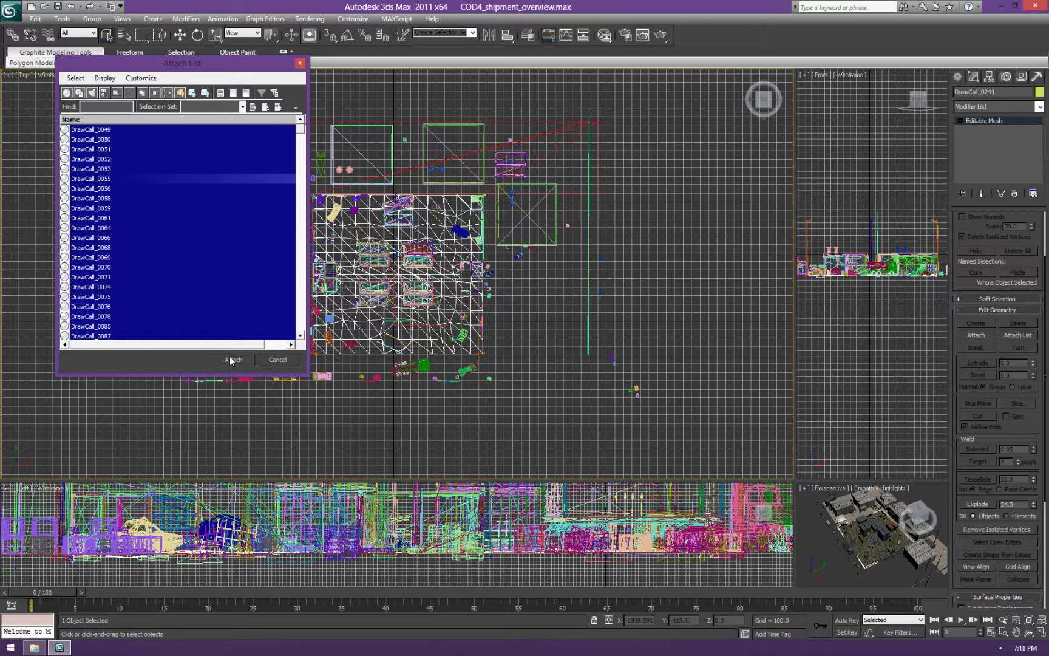
pyautogui.click(233, 360)
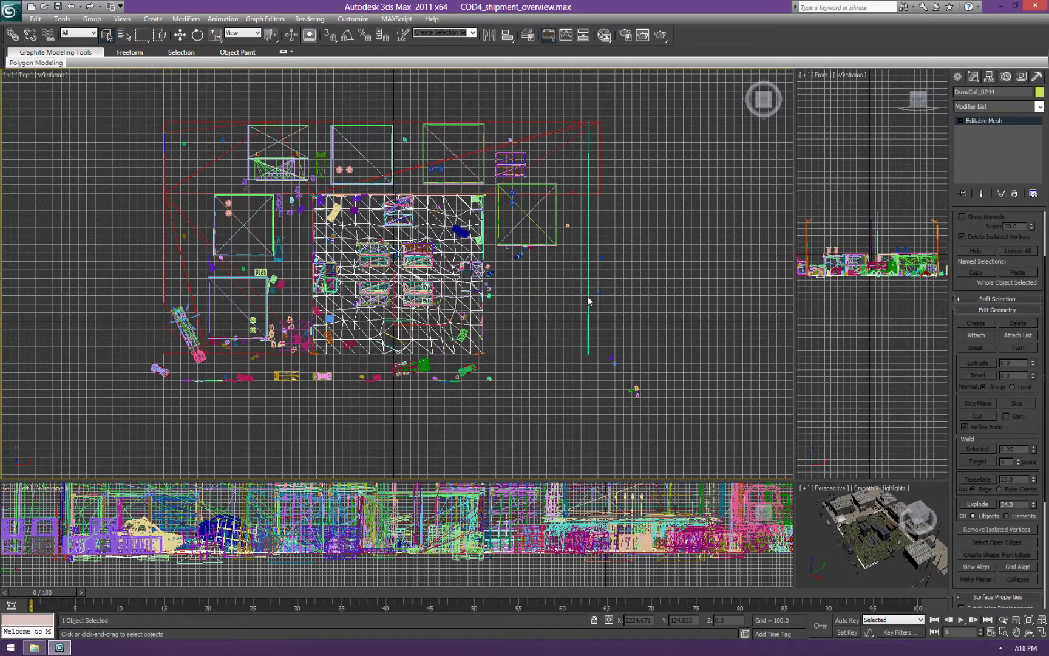
pyautogui.moveTo(661, 233)
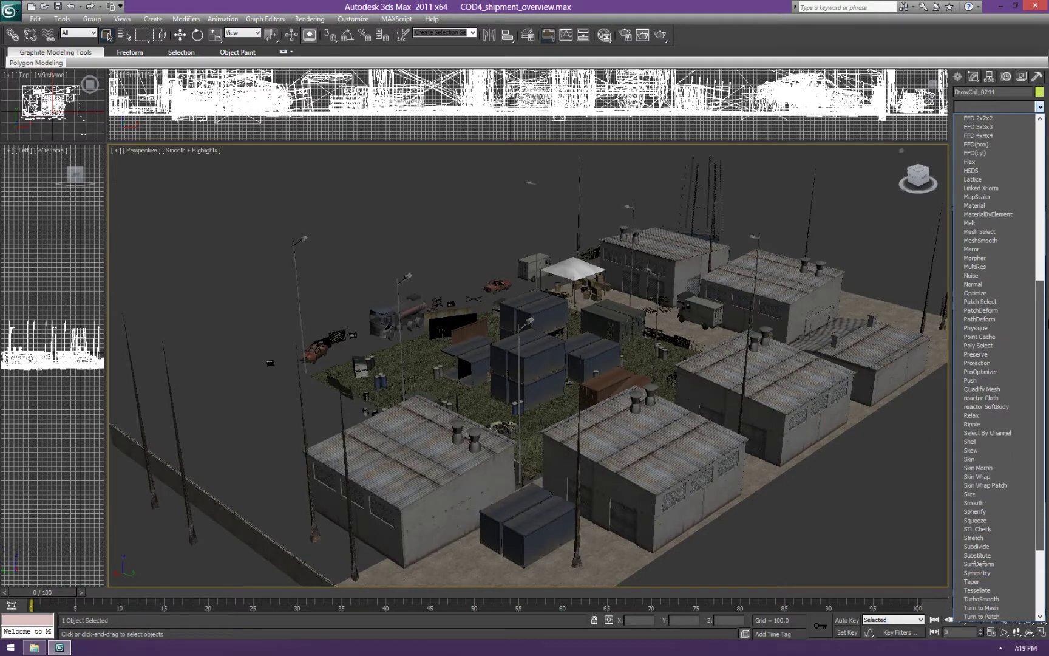
# Add ProOptimizer to DrawCall_0244 with Keep Textures on and calculate its vertex statistics
pyautogui.click(981, 371)
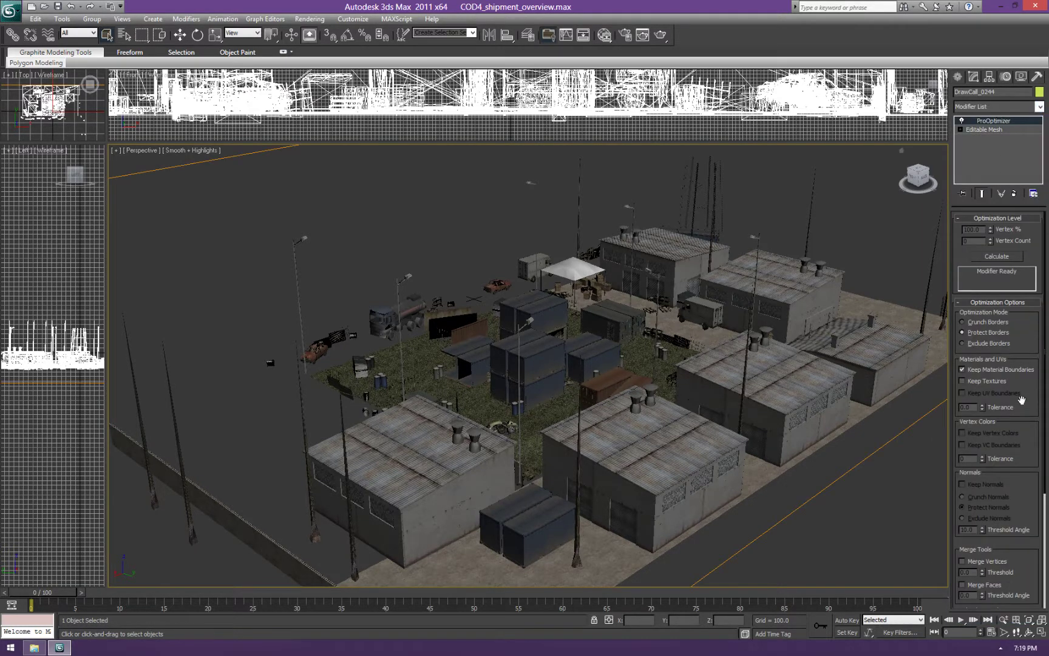
pyautogui.click(963, 382)
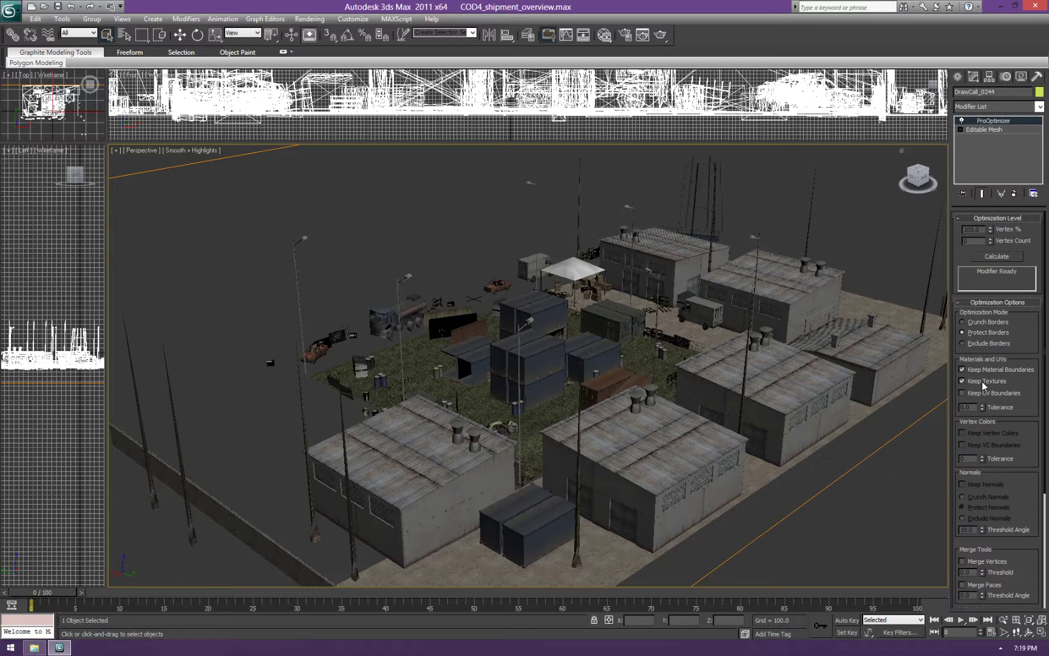
pyautogui.click(996, 256)
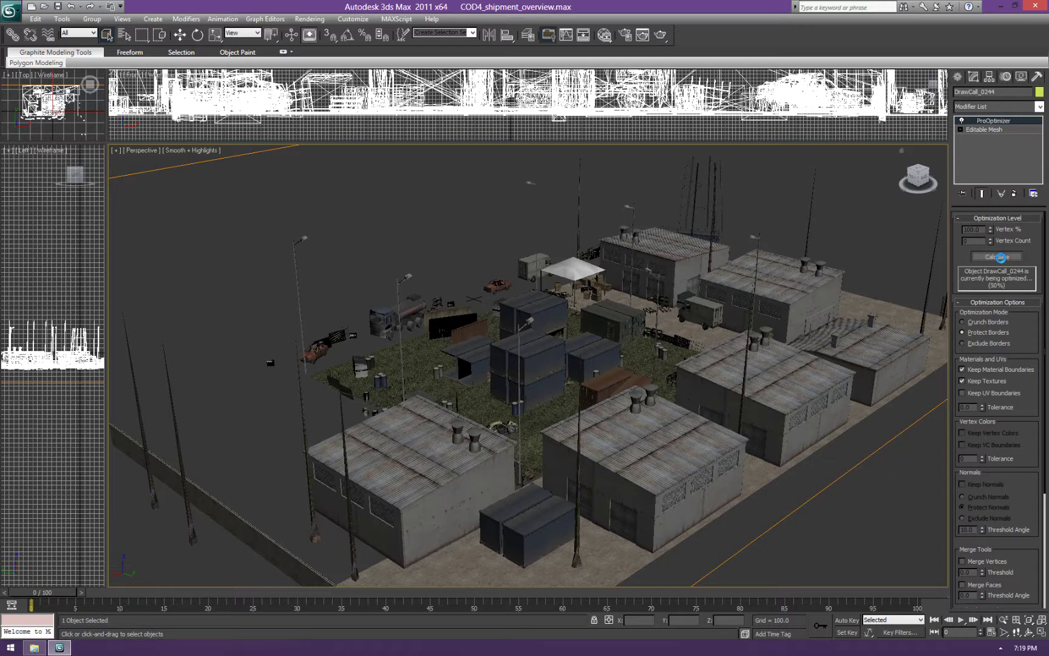
pyautogui.click(996, 258)
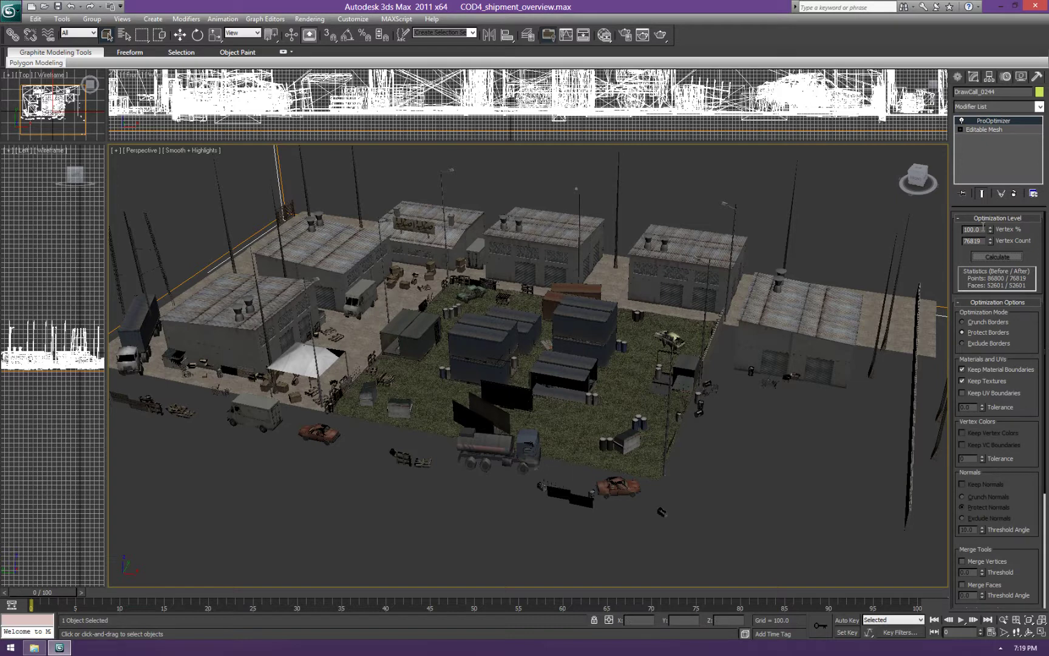
# Set ProOptimizer Vertex % to about 7.1, cutting 86800 points down to 5453
pyautogui.tripleClick(970, 230)
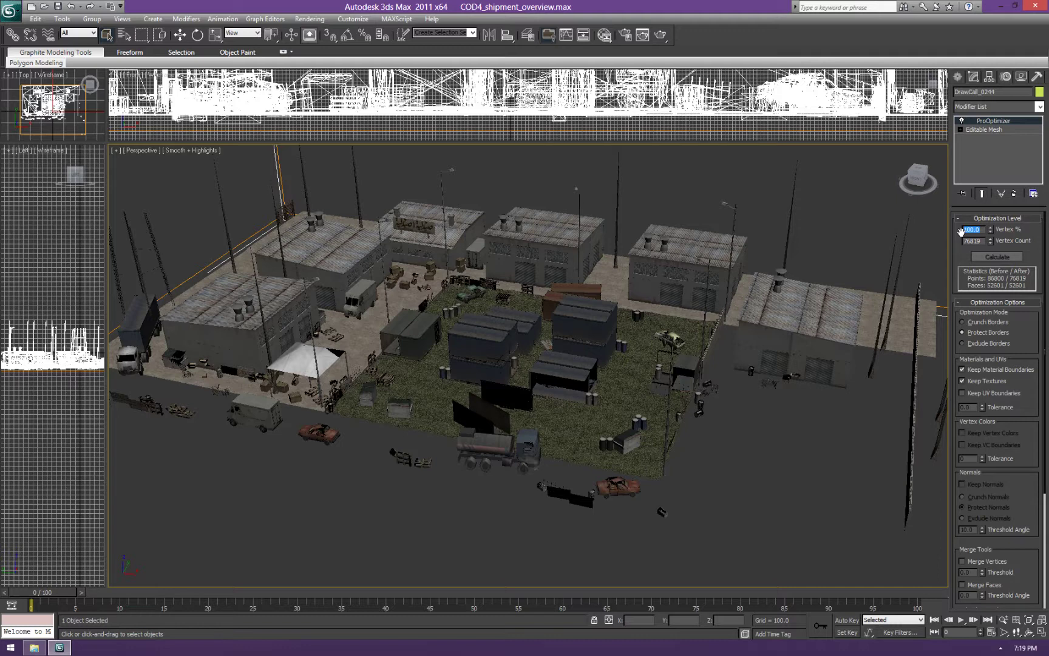
pyautogui.click(996, 256)
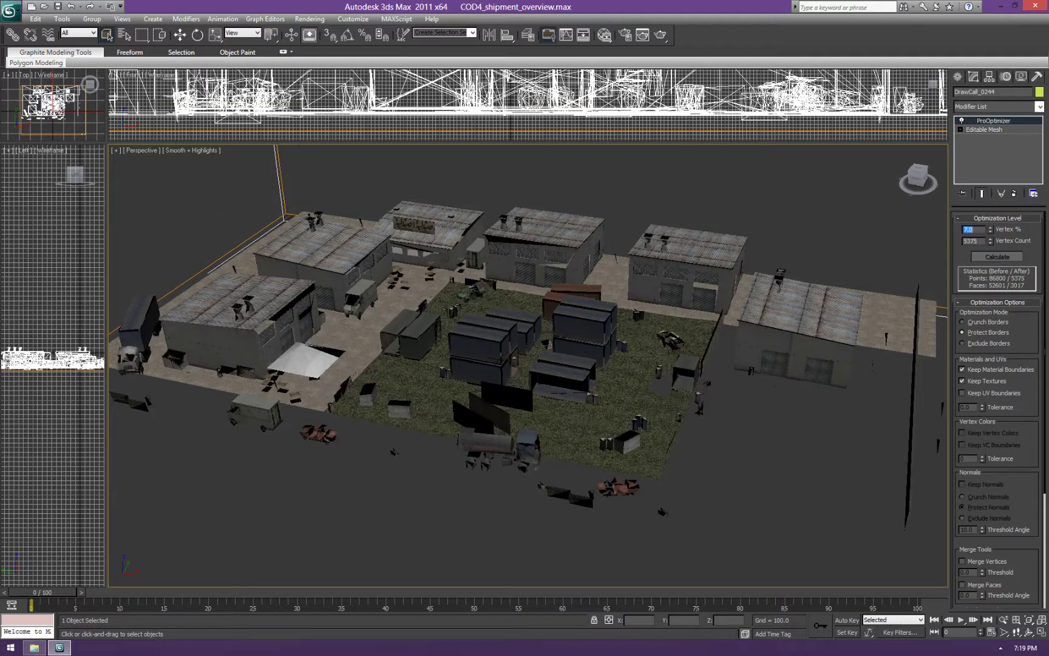
pyautogui.click(996, 256)
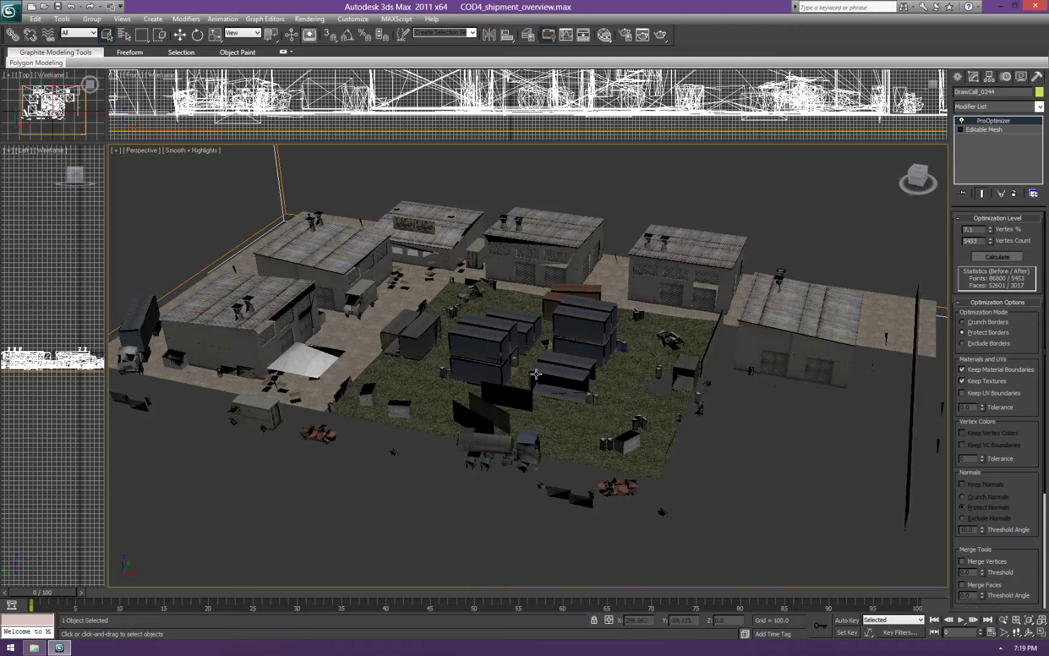
pyautogui.scroll(-3)
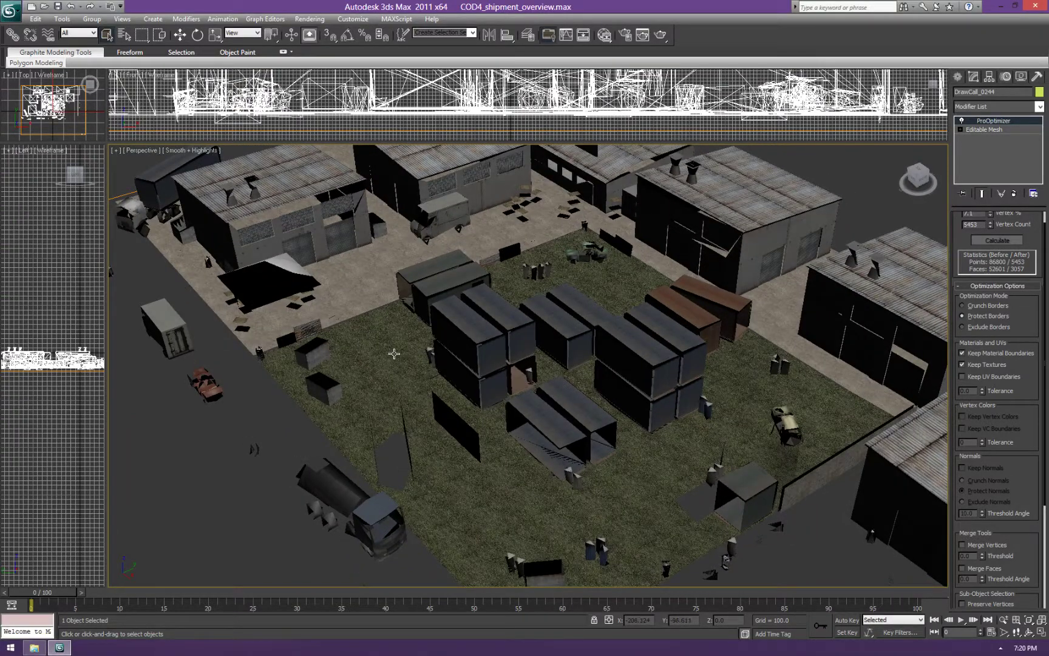
# Collapse the ProOptimizer into the editable mesh and start a scene export
pyautogui.rightClick(994, 120)
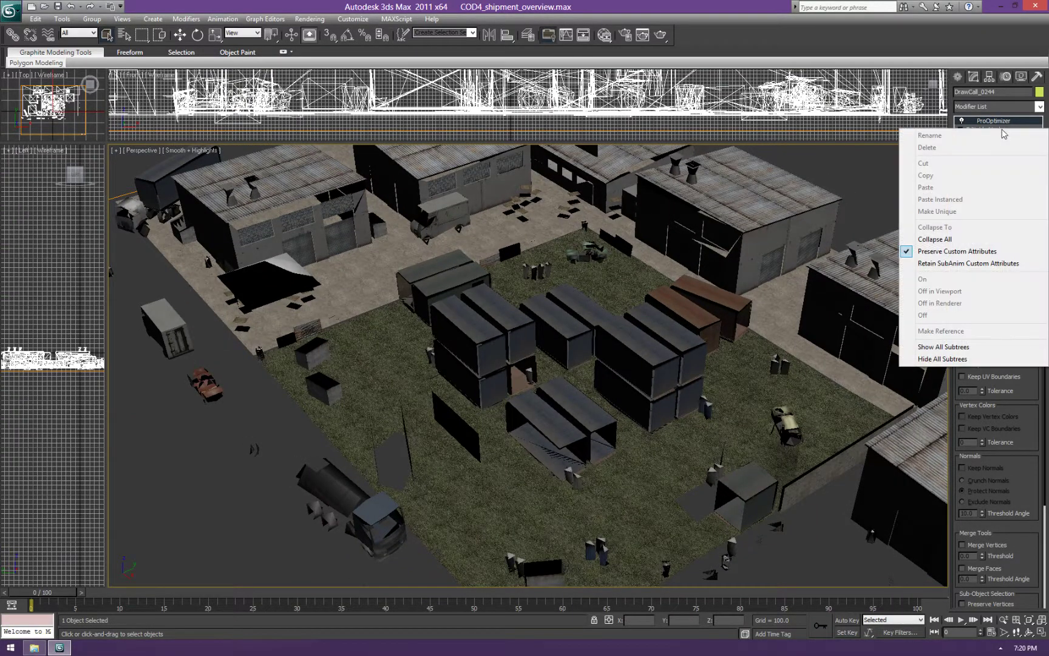
pyautogui.click(936, 239)
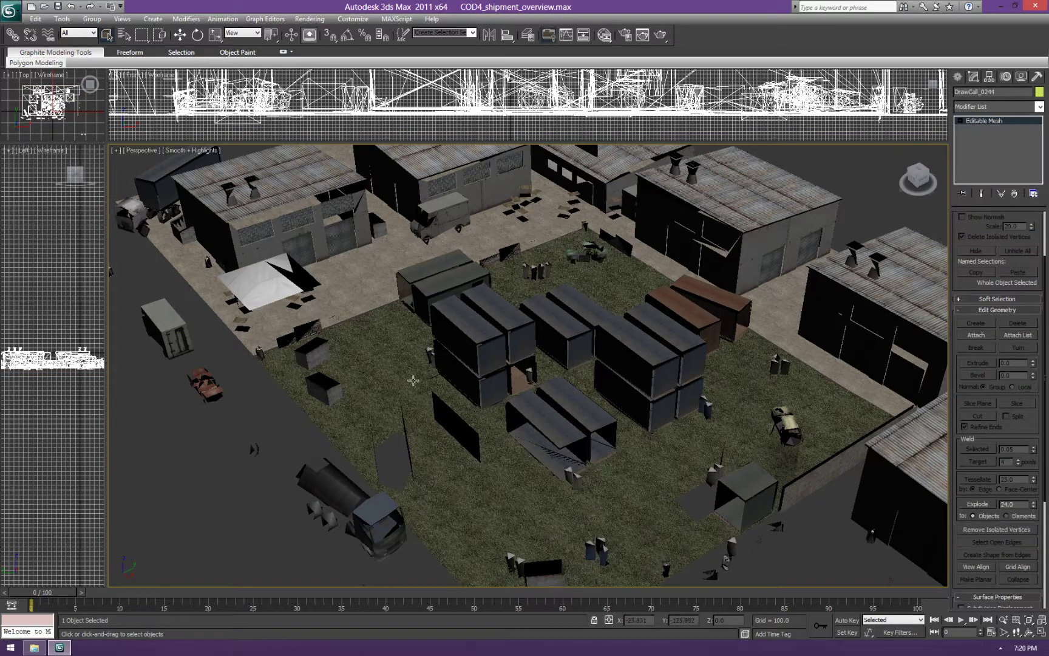
pyautogui.click(10, 7)
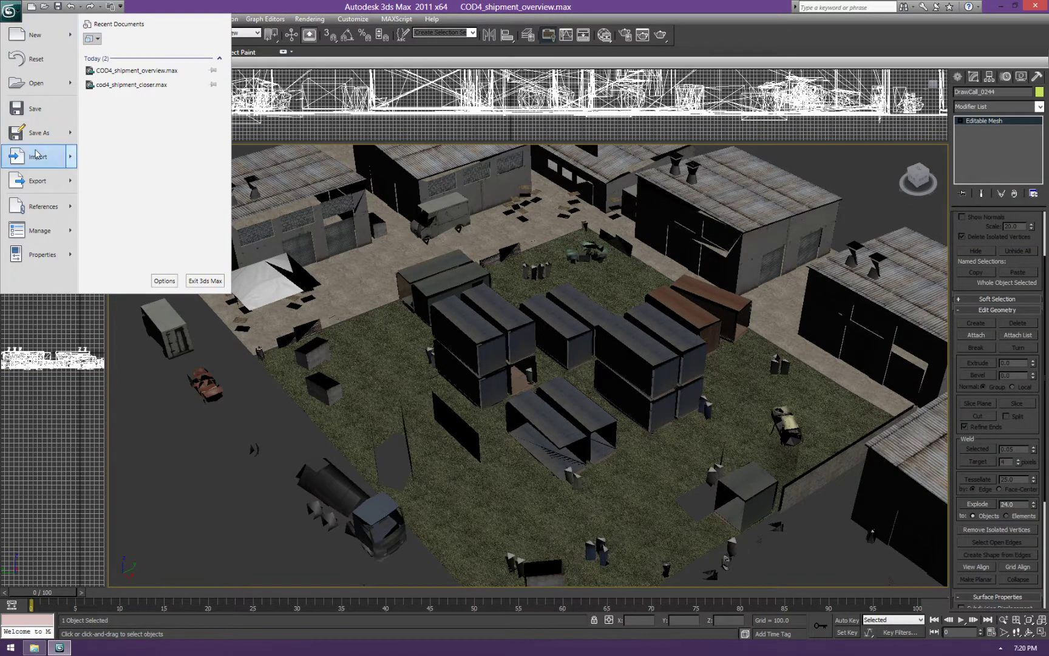
pyautogui.click(38, 181)
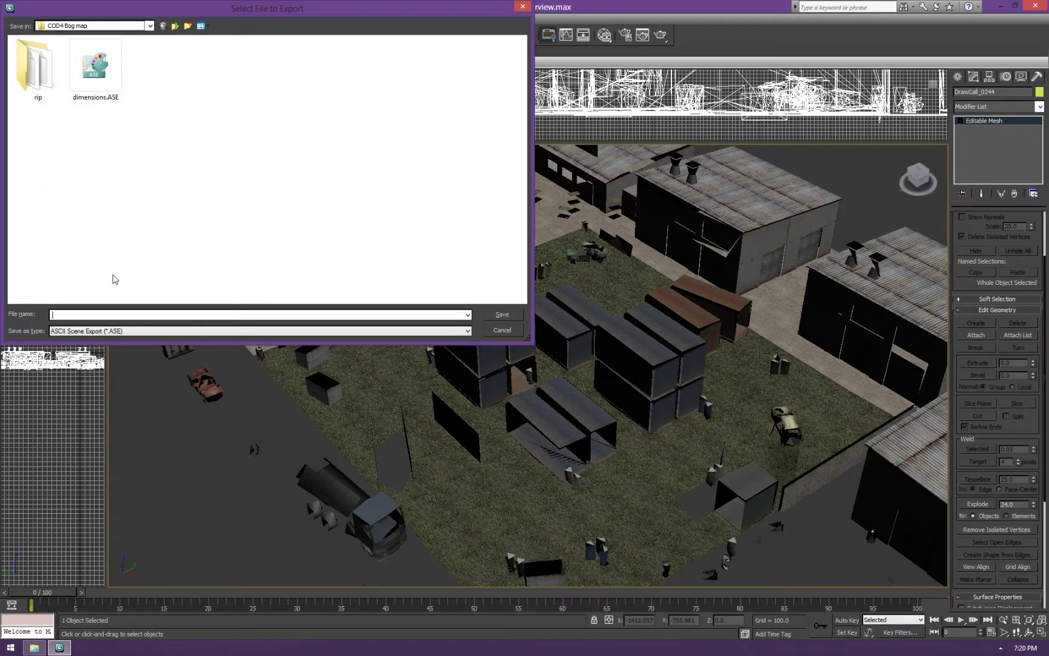
# Export the scene over dimensions.ASE with ASCII export options confirmed
pyautogui.click(95, 63)
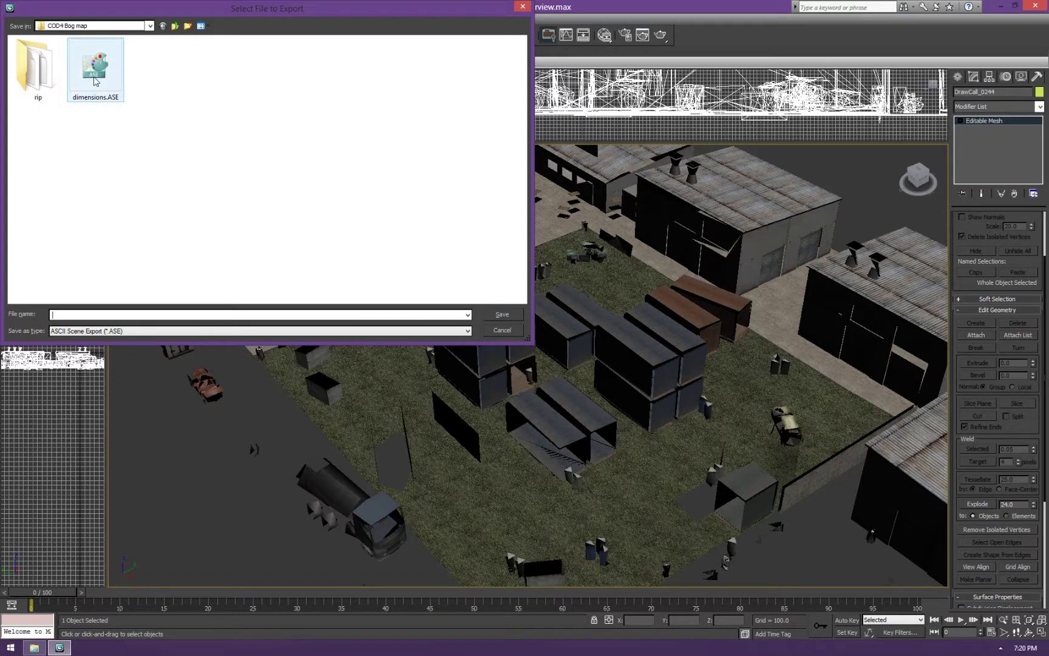
pyautogui.click(502, 313)
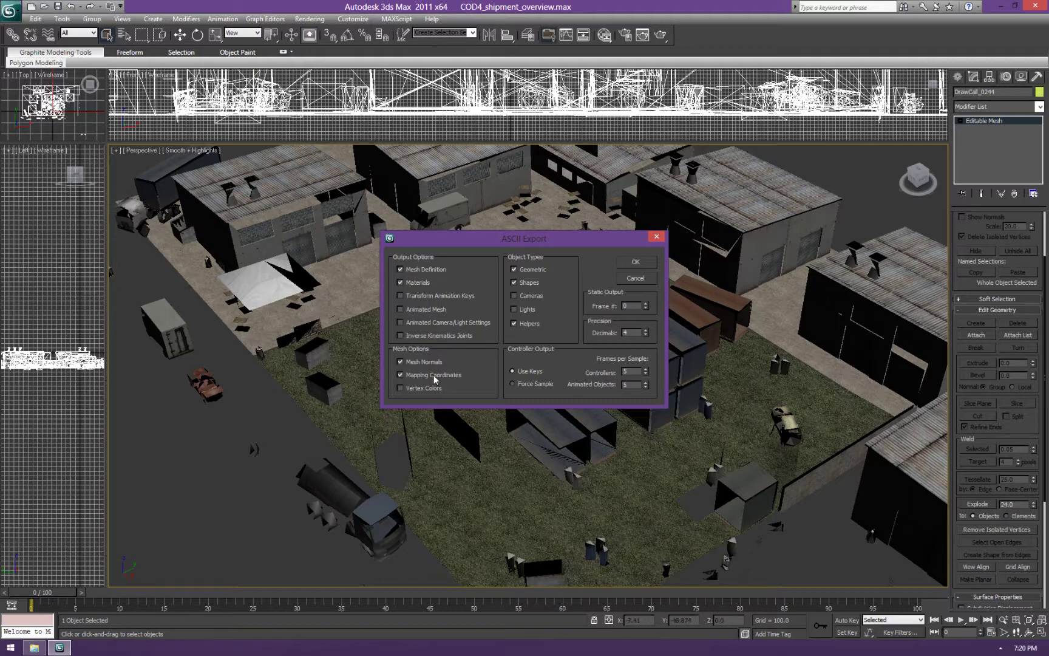
pyautogui.moveTo(536, 331)
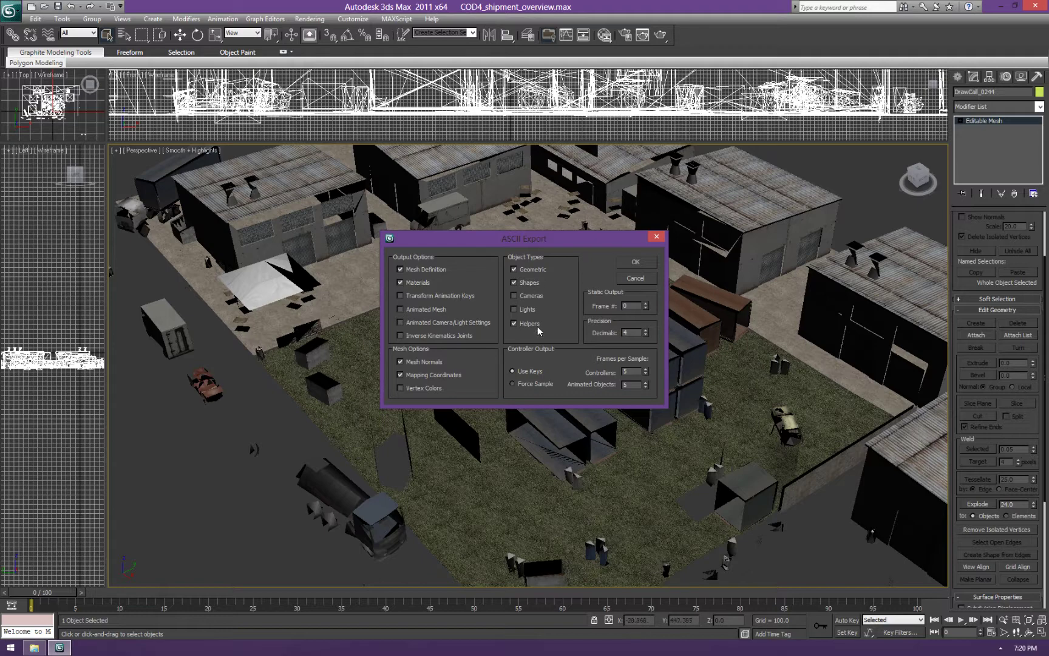
pyautogui.click(634, 261)
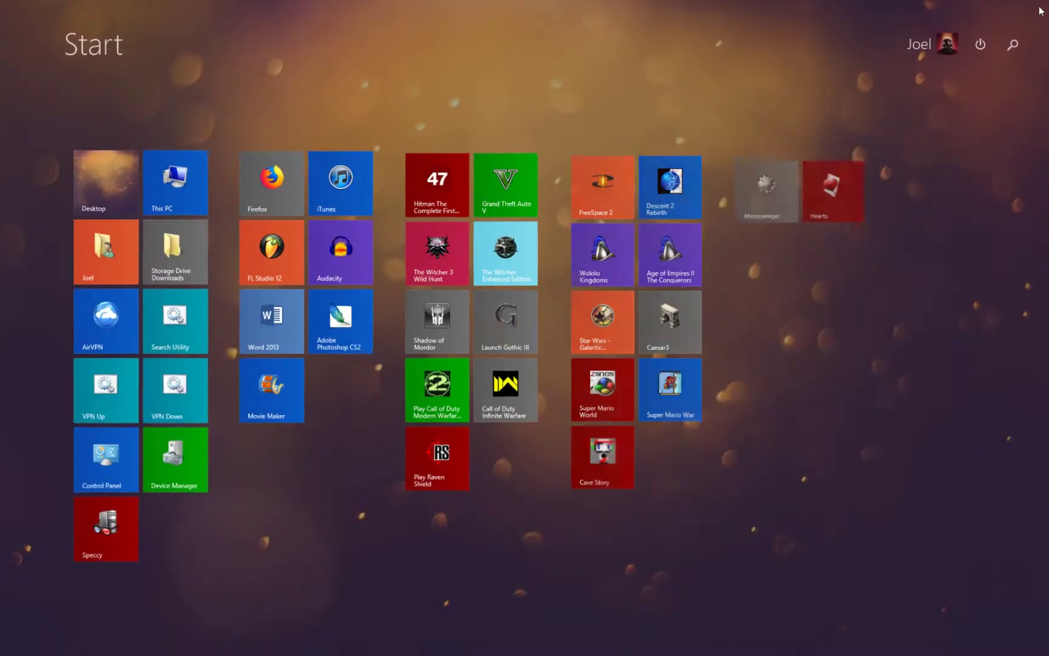
# Back in UnrealEd, import dimensions.ASE through the Static Meshes browser
pyautogui.click(437, 457)
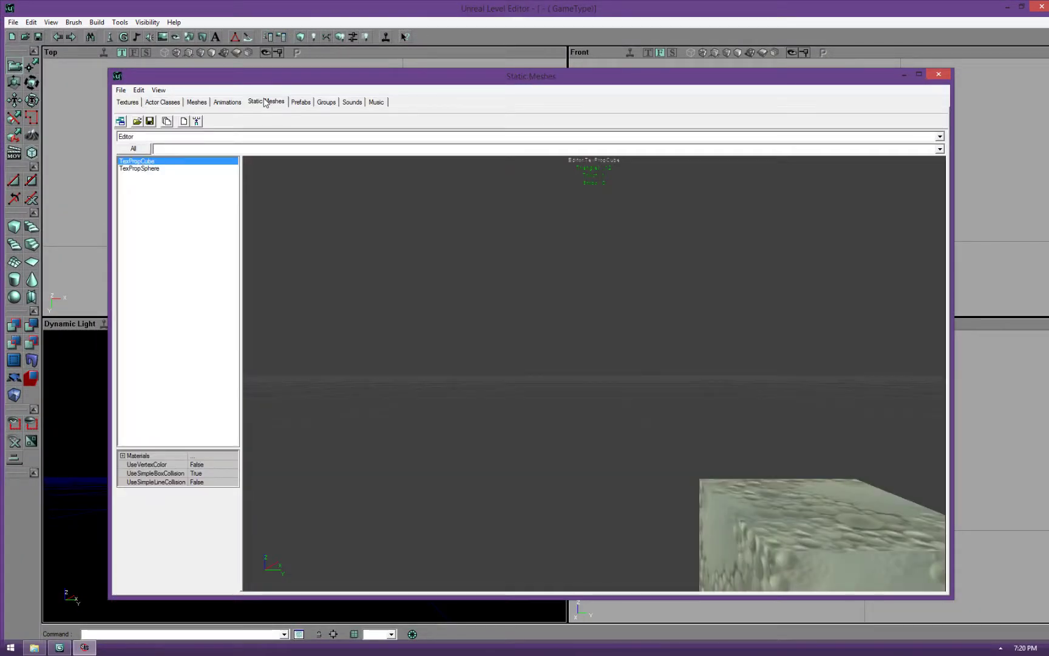
pyautogui.click(120, 90)
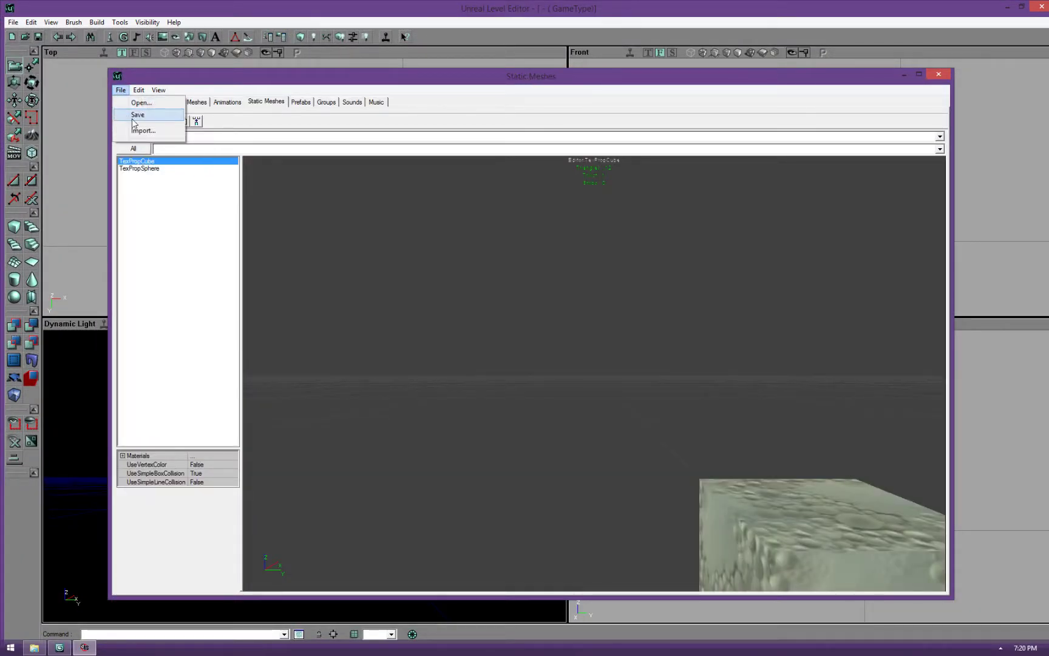
pyautogui.click(144, 130)
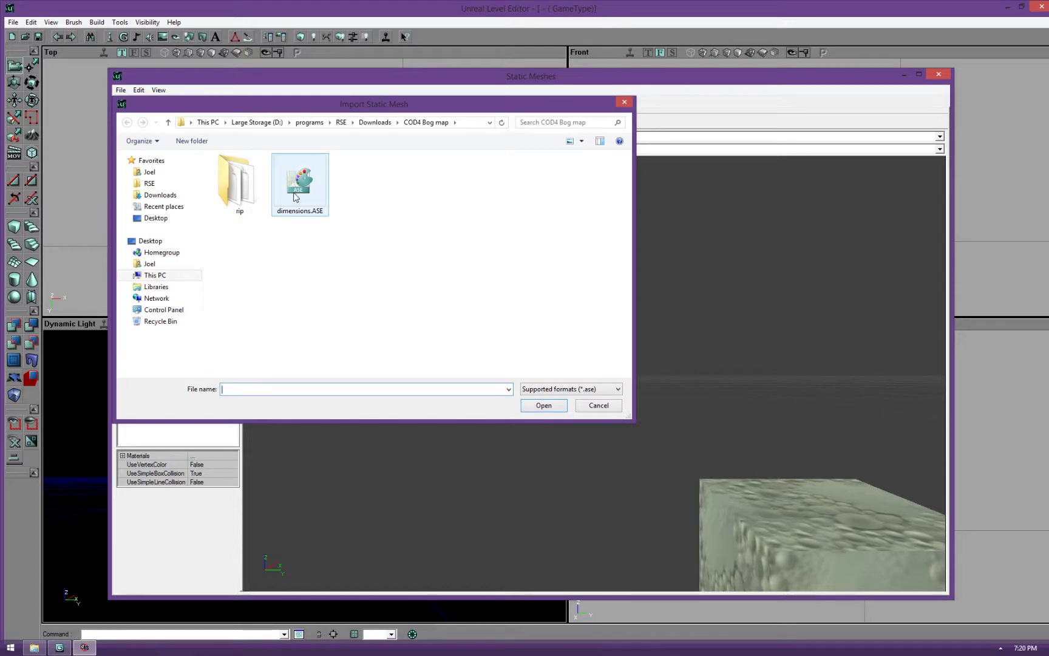
pyautogui.doubleClick(299, 181)
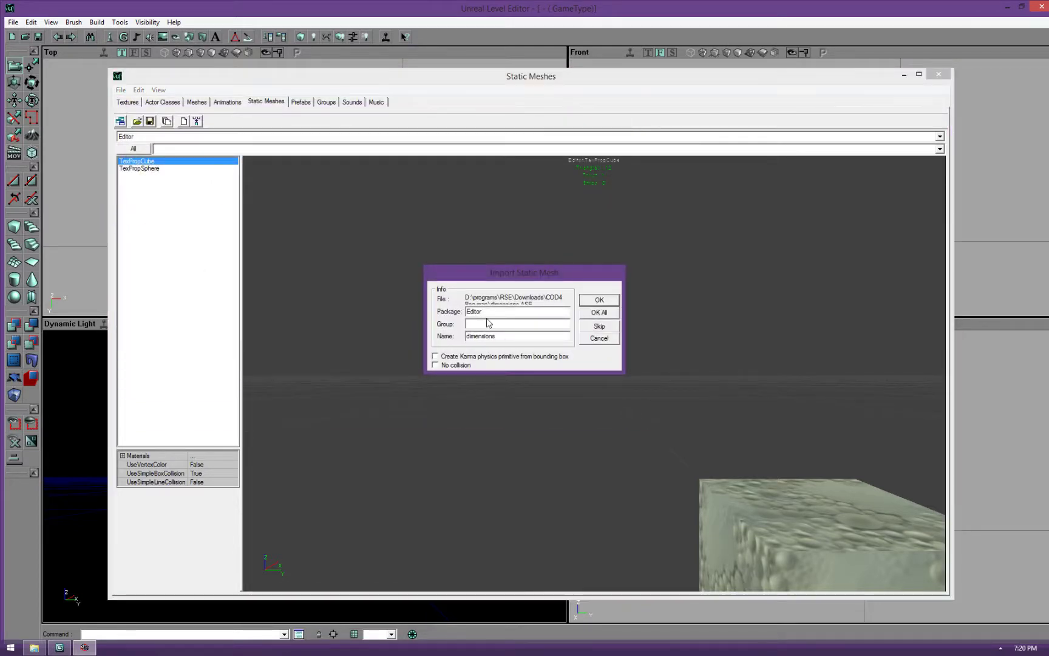
# Name the package 'shipme', turn off collision and confirm the static mesh import
pyautogui.write('shipment_t')
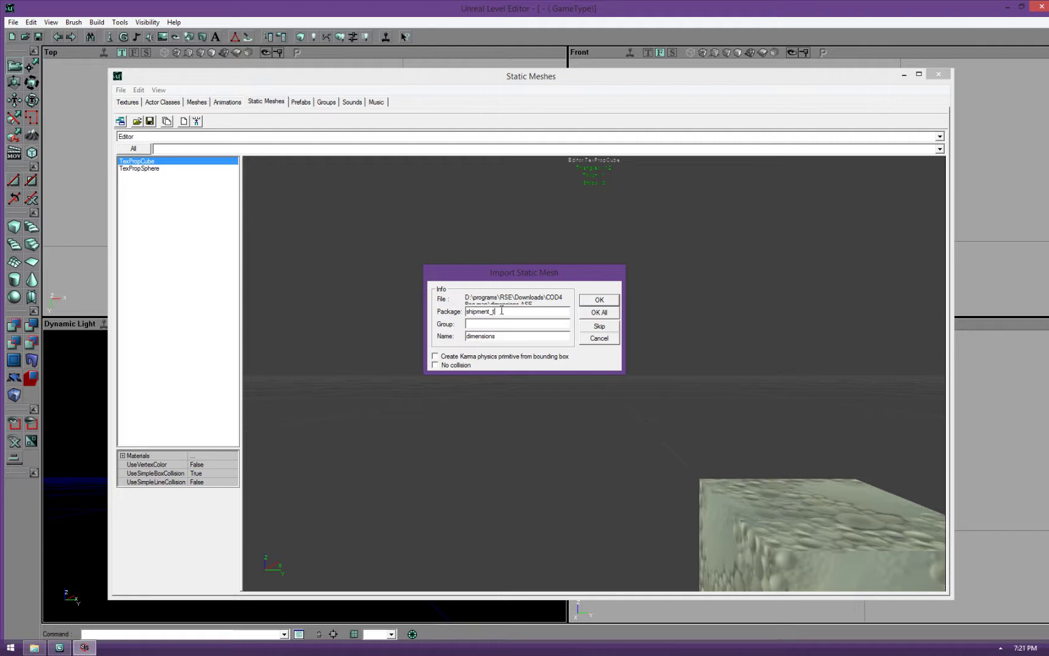
pyautogui.click(436, 365)
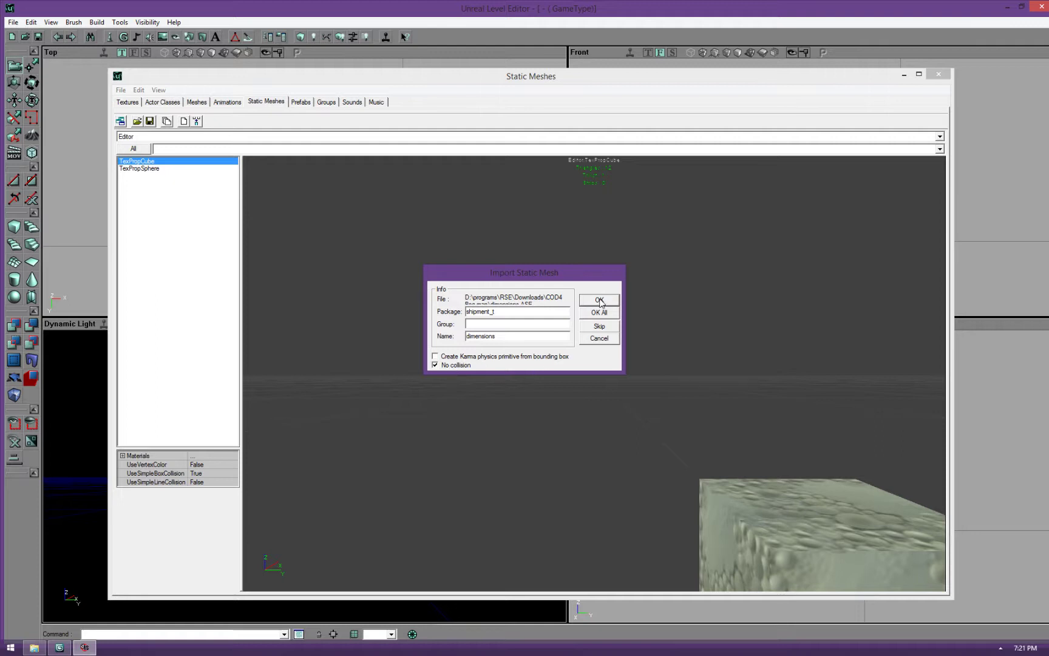
pyautogui.click(598, 300)
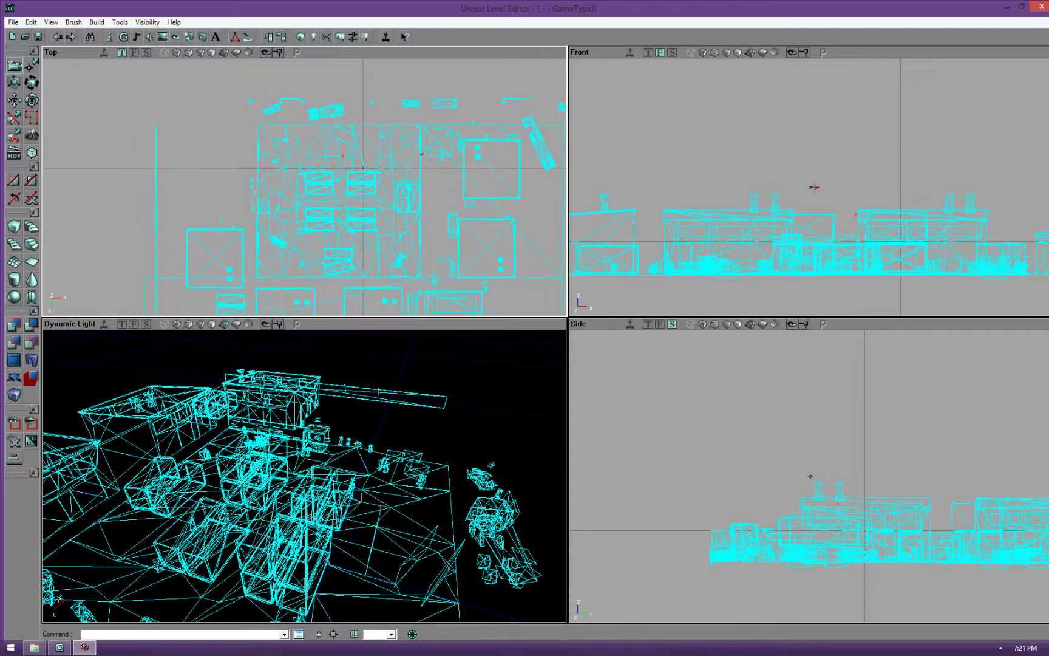
# Place the imported shipment map static mesh into the level
pyautogui.scroll(3)
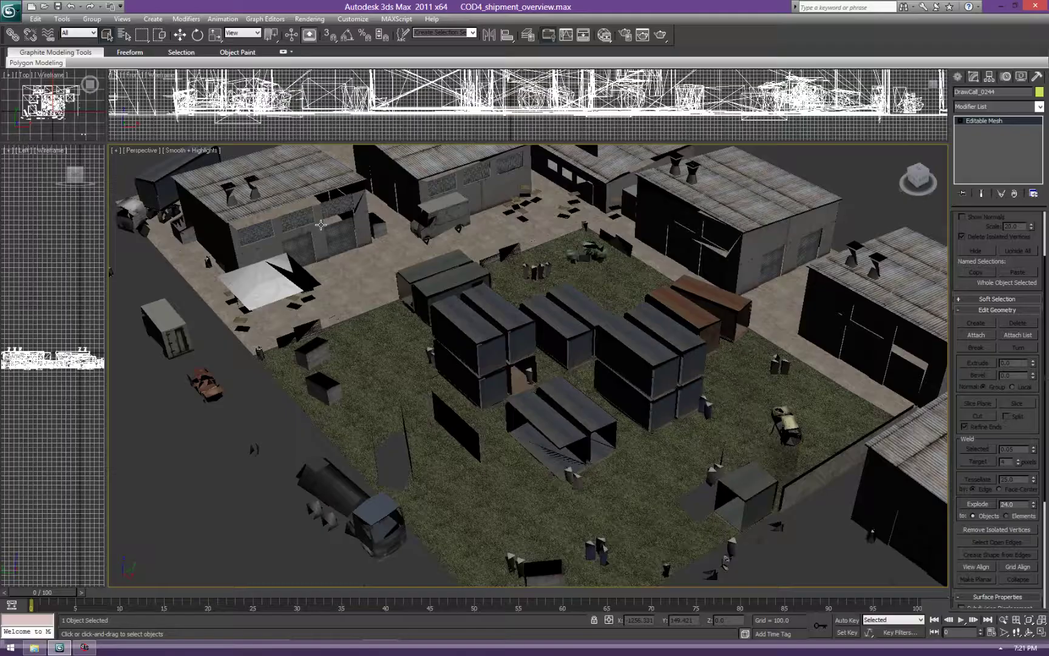
pyautogui.click(34, 18)
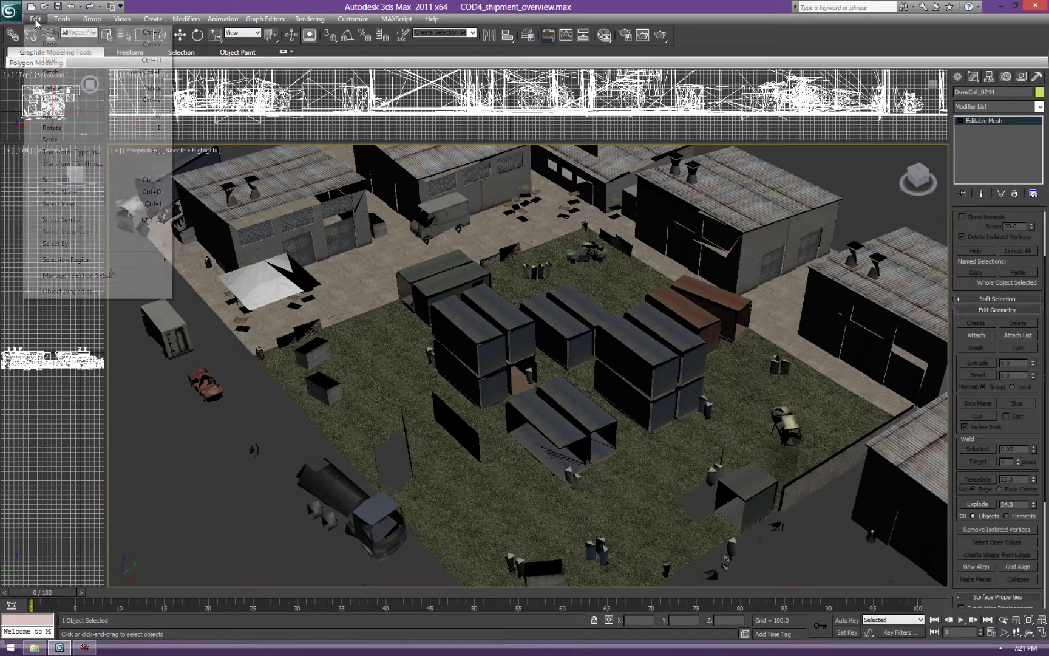
pyautogui.click(68, 290)
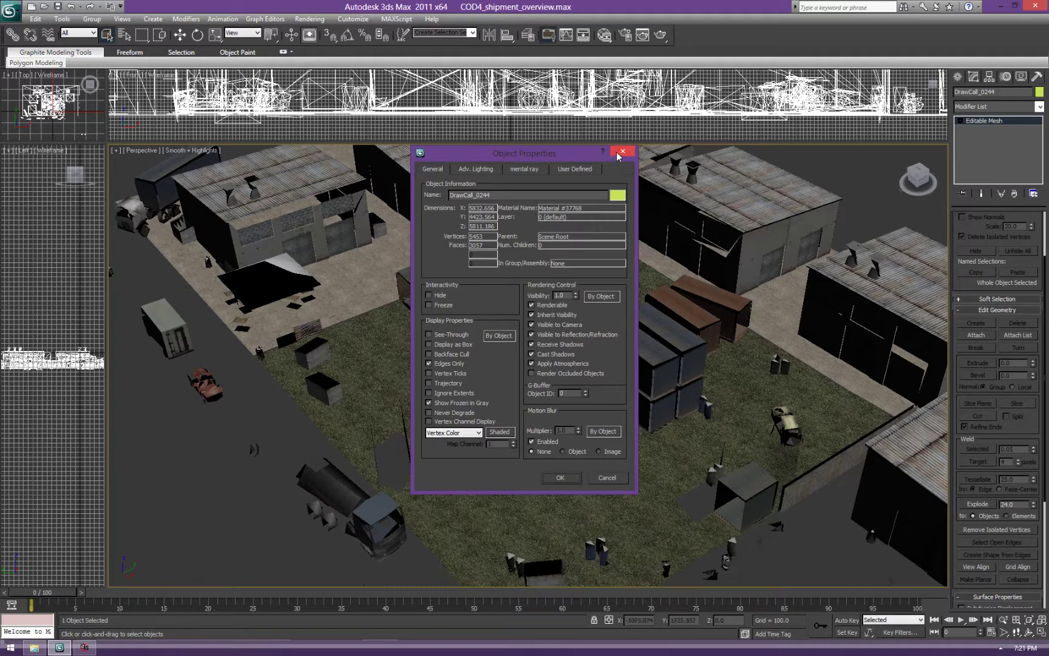
pyautogui.click(622, 152)
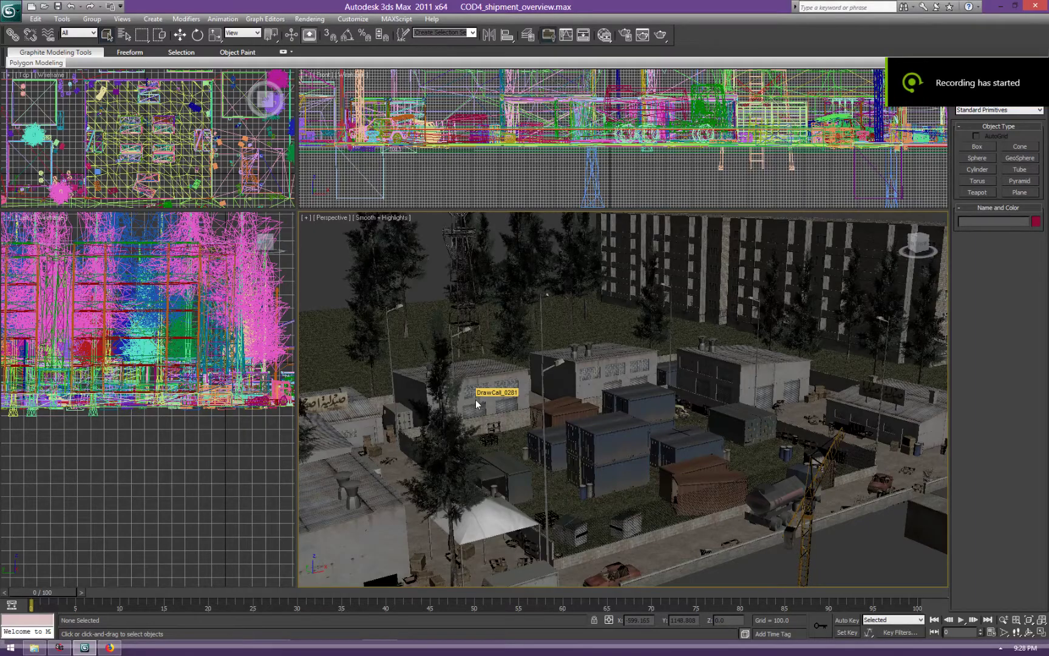
pyautogui.moveTo(581, 421)
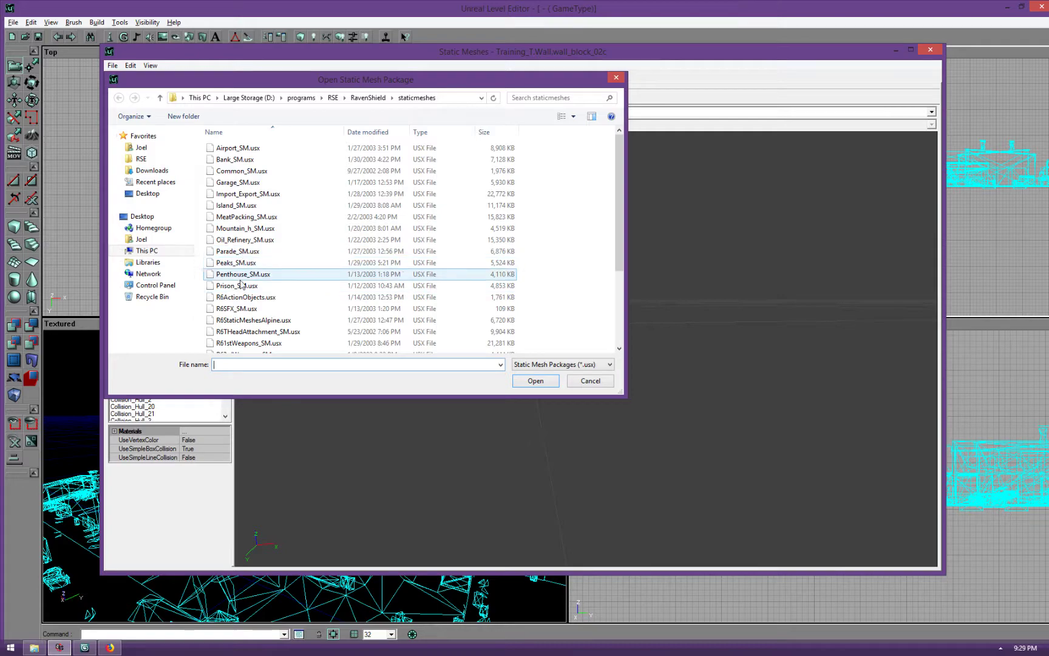
# Open the Prison_SM.usx static mesh package in the browser
pyautogui.click(534, 380)
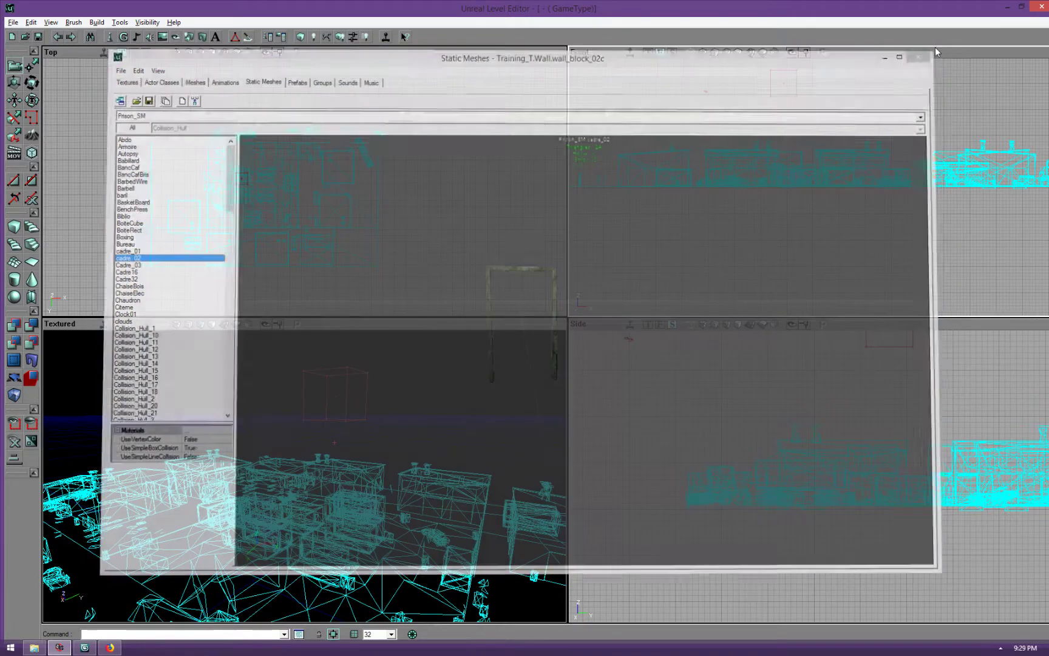
# Set the placed map mesh's DrawScale to 2, then settle on 1.8
pyautogui.click(919, 57)
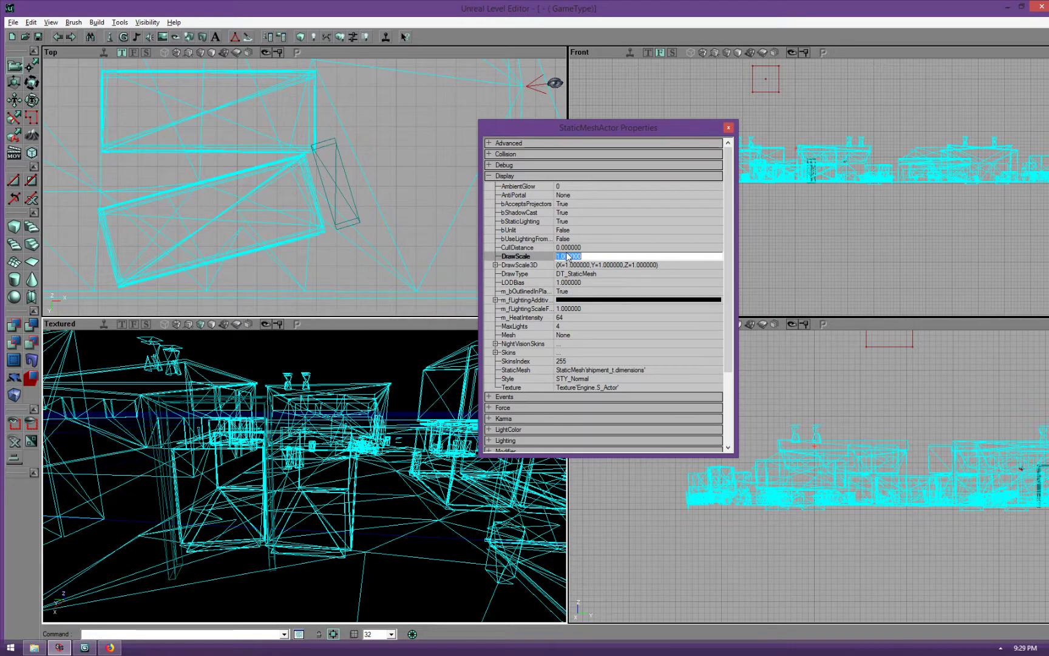
pyautogui.write('2')
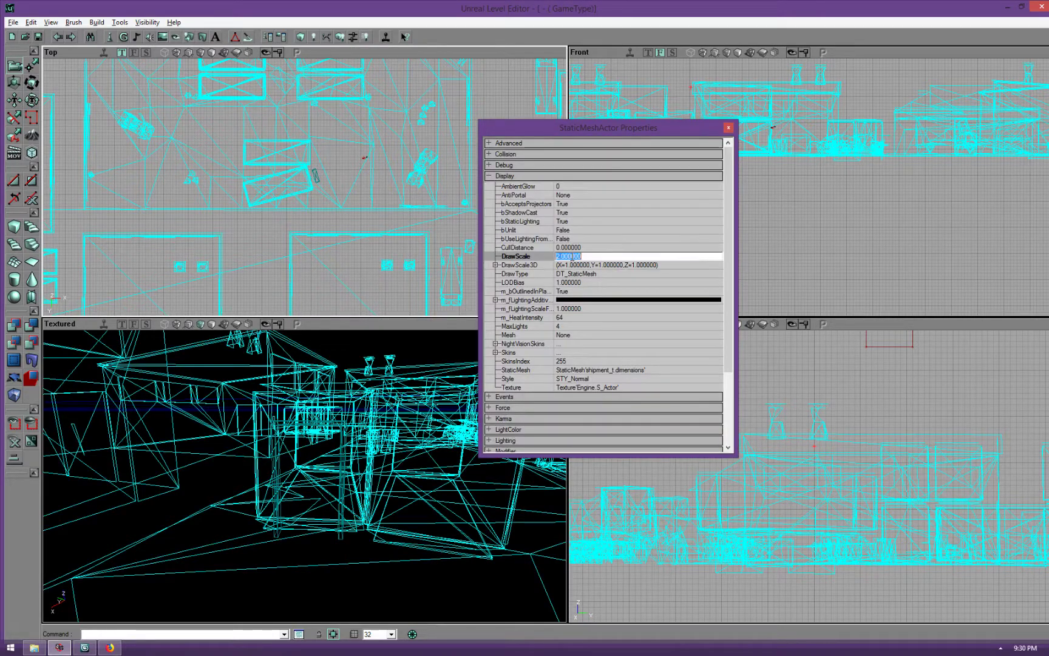
pyautogui.write('1.8')
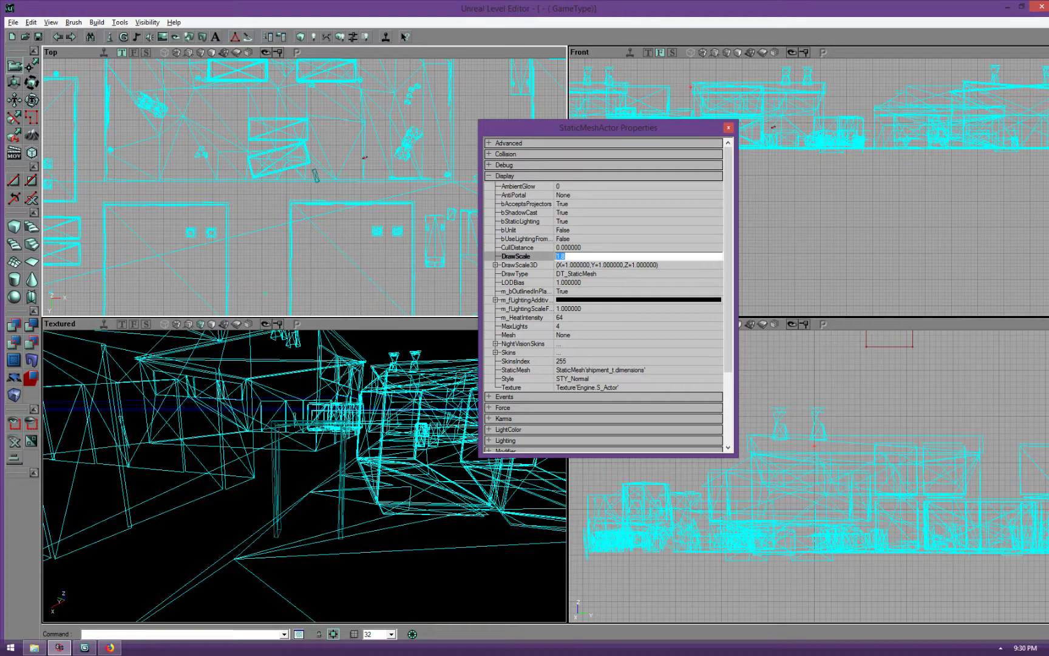
pyautogui.click(728, 127)
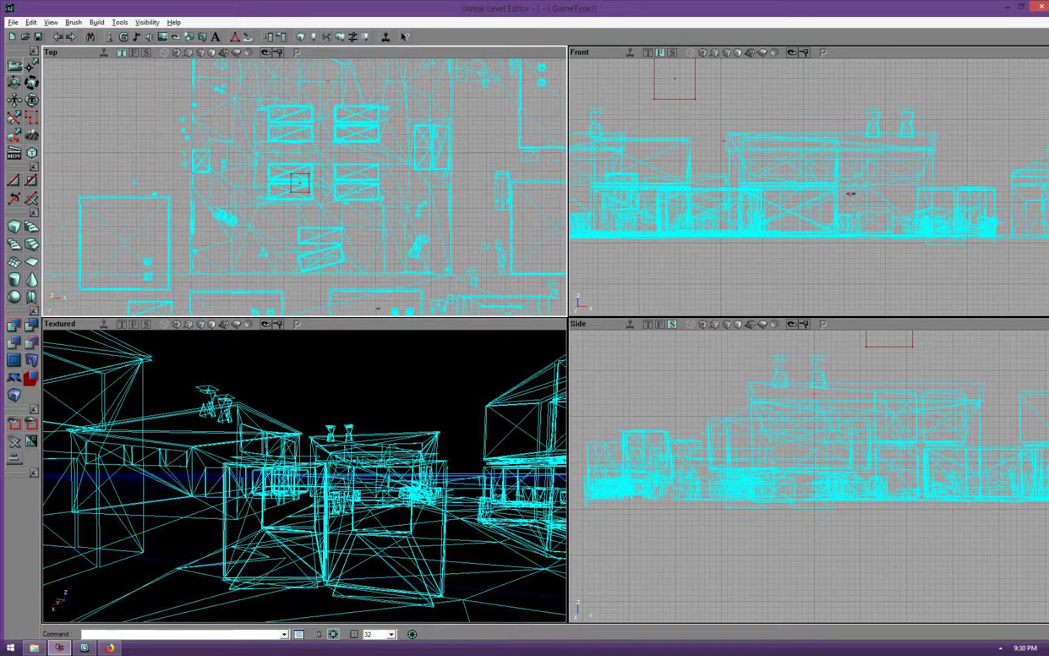
# Build a cube brush 4096 wide, 4096 breadth and 2048 high over the play area
pyautogui.click(13, 226)
pyautogui.write('40')
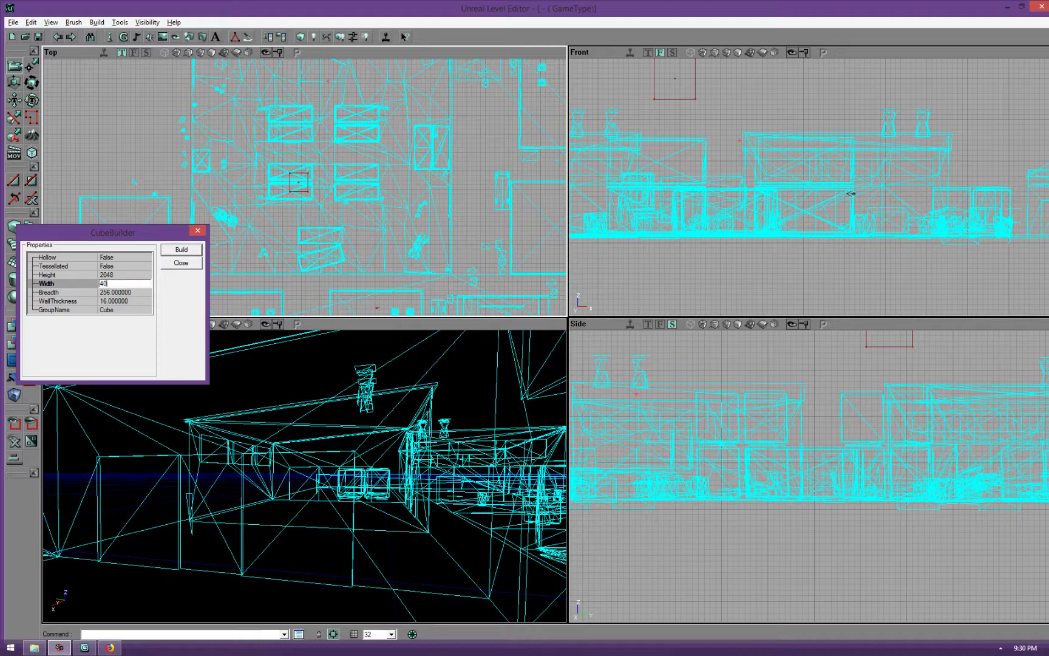
pyautogui.click(124, 293)
pyautogui.write('4096')
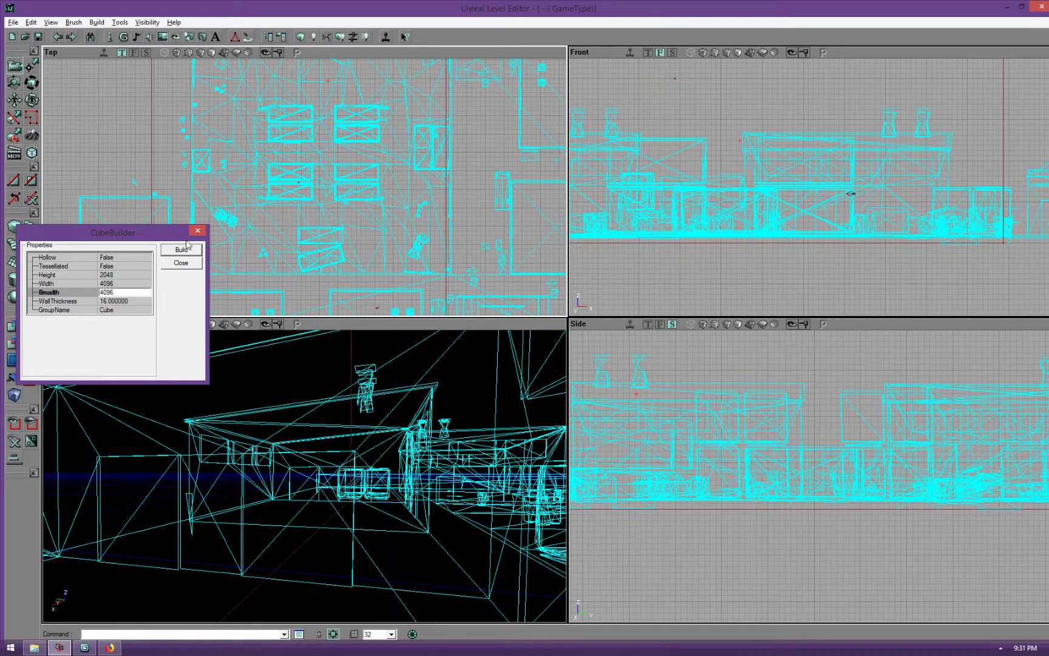
pyautogui.click(181, 263)
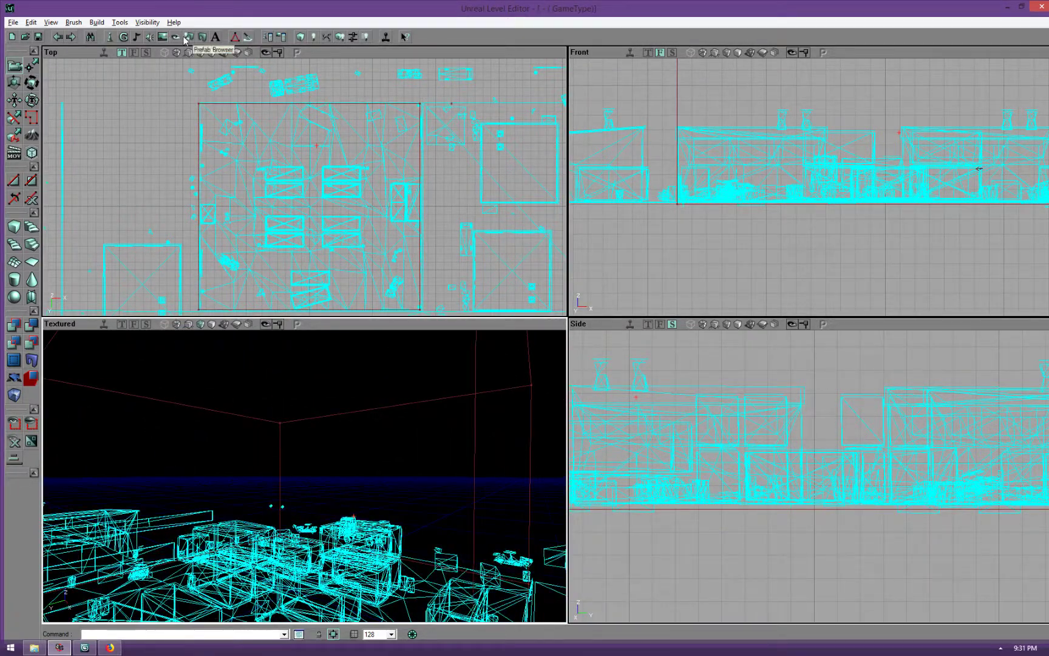
# Apply the Grass texture from Training_T's Terrain group to the play-area floor
pyautogui.click(188, 36)
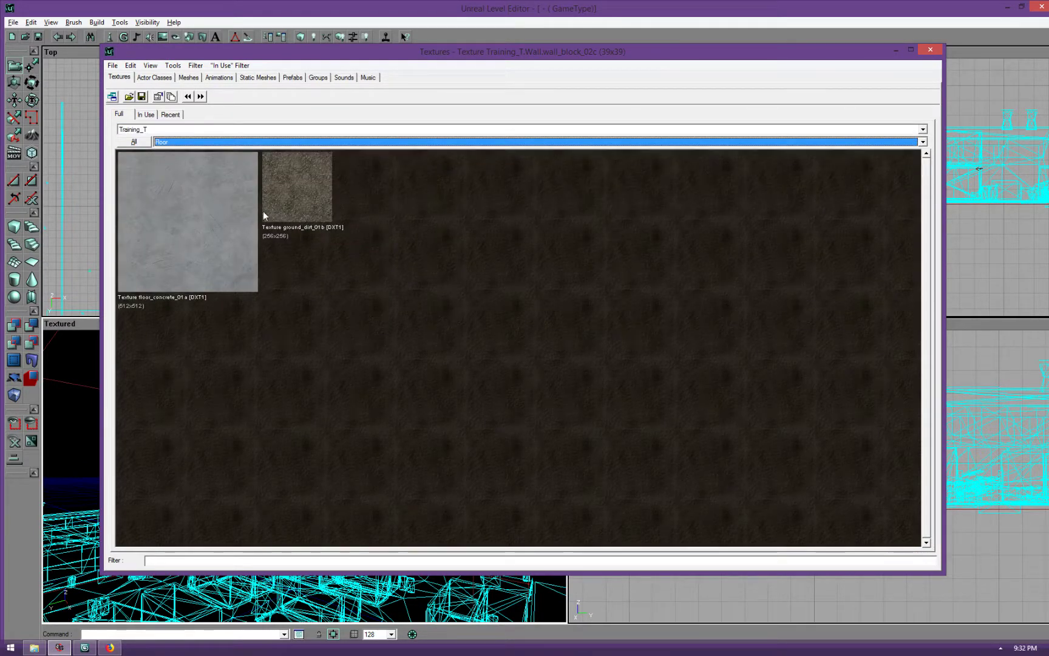
pyautogui.click(922, 142)
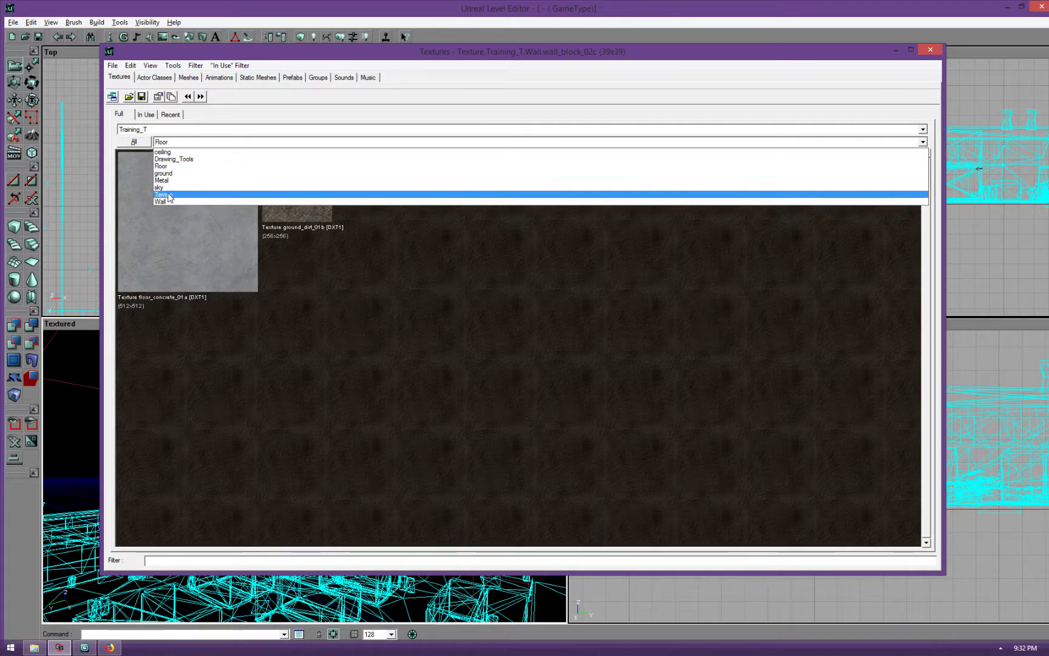
pyautogui.click(162, 194)
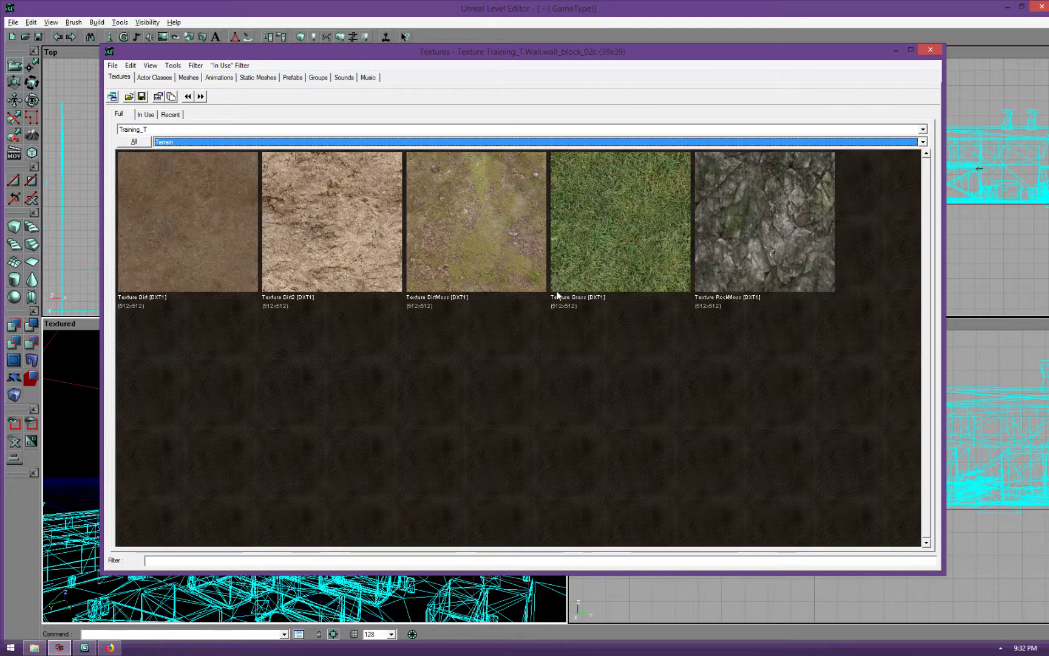
pyautogui.click(922, 141)
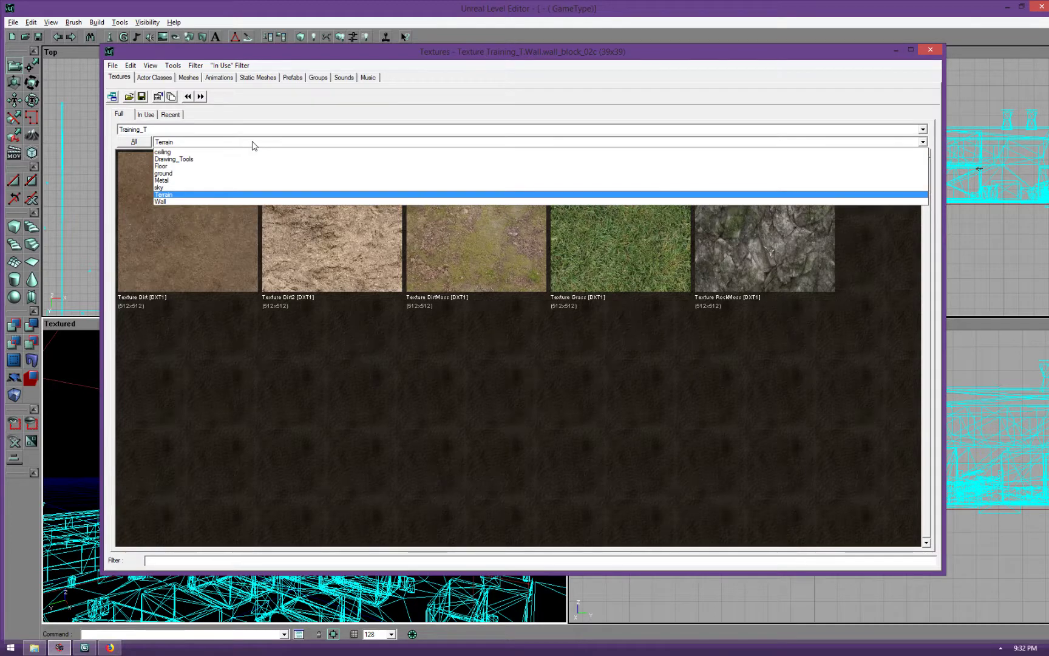
pyautogui.click(162, 194)
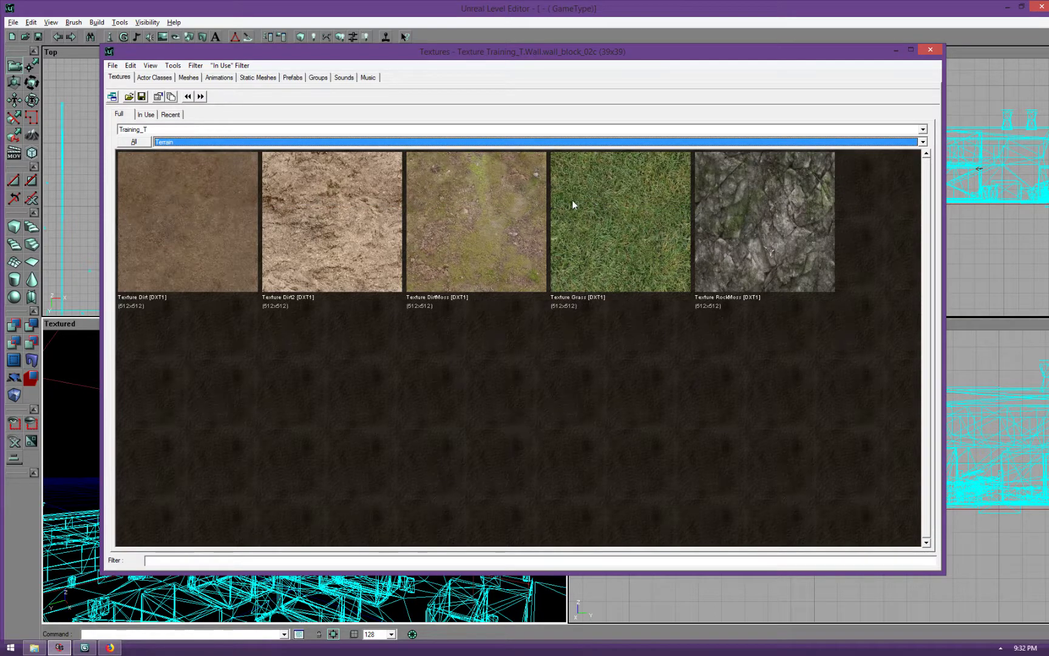
pyautogui.click(929, 49)
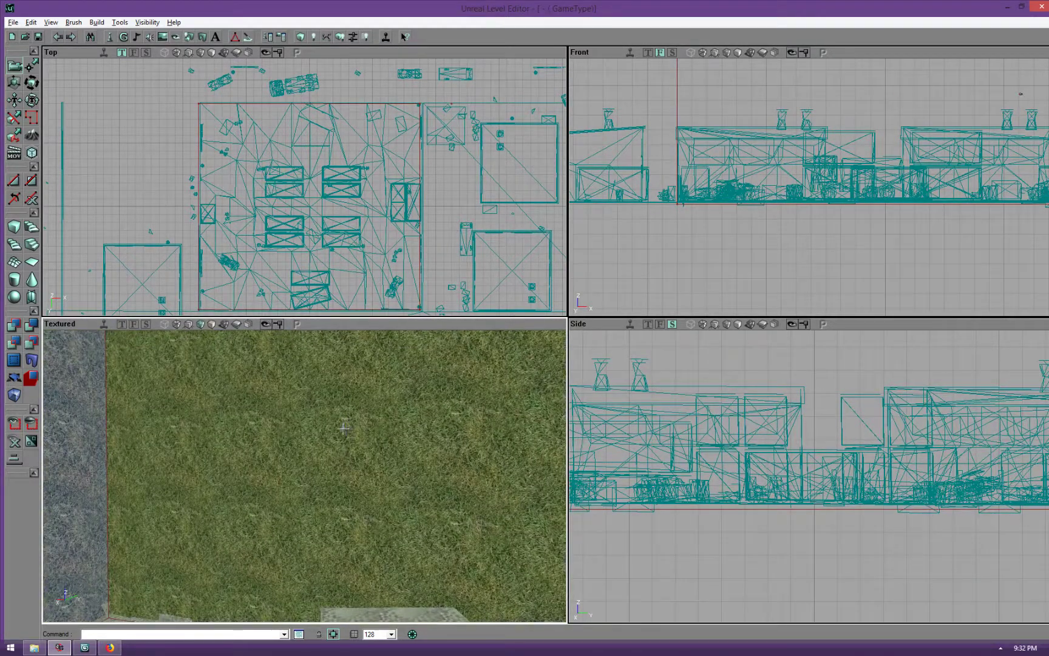
# Load the R6_Common.utx package and choose its Backdrop texture for the surrounding surfaces
pyautogui.click(162, 37)
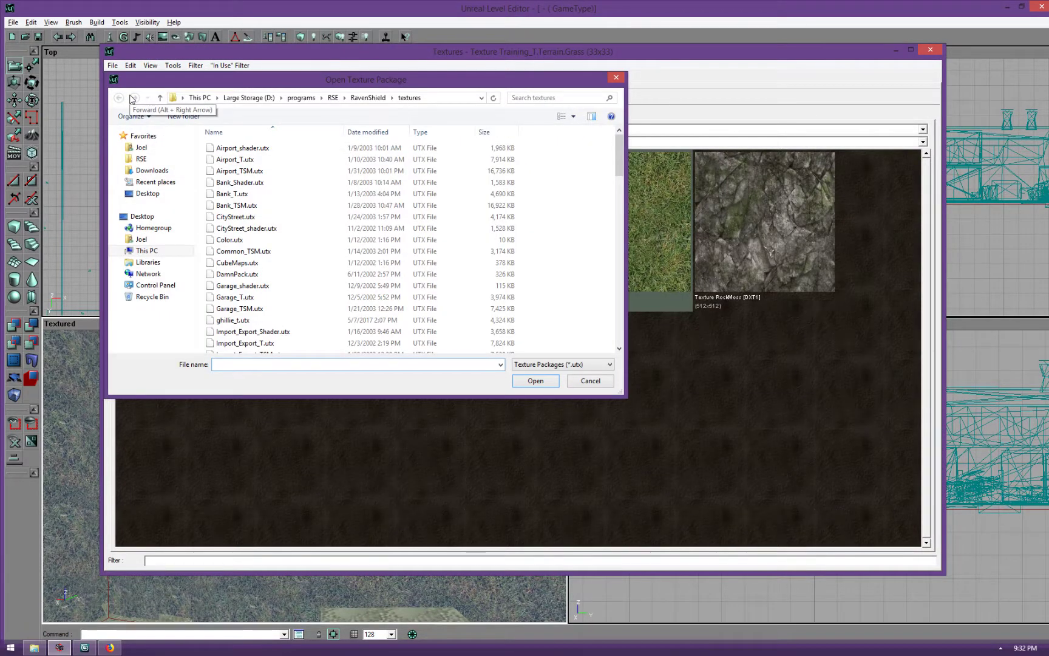
pyautogui.write('r6_')
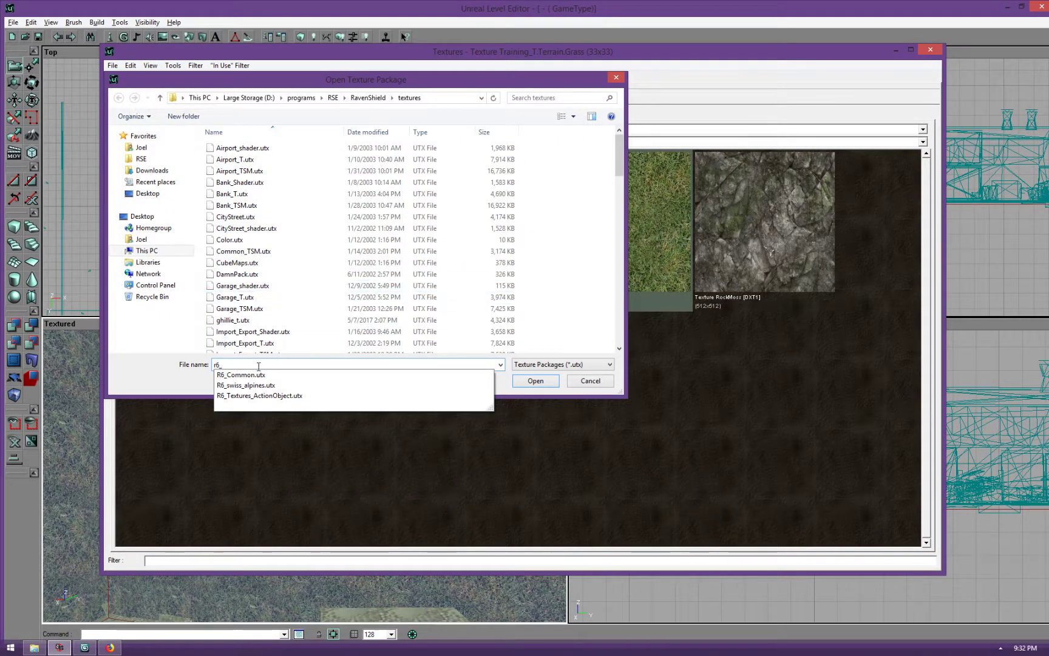
pyautogui.click(534, 381)
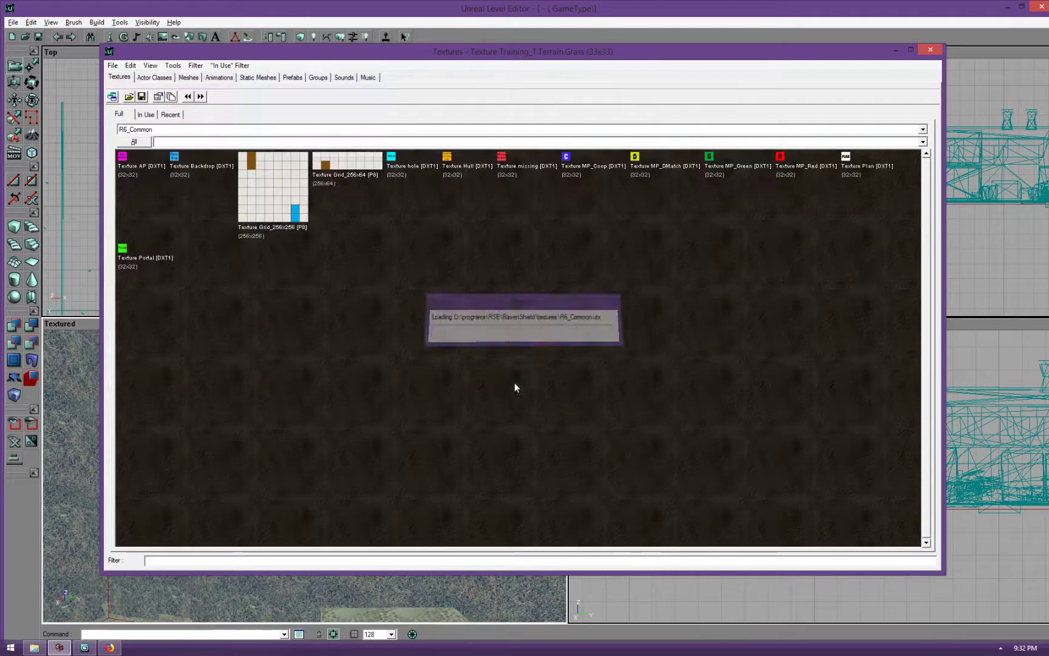
pyautogui.click(198, 165)
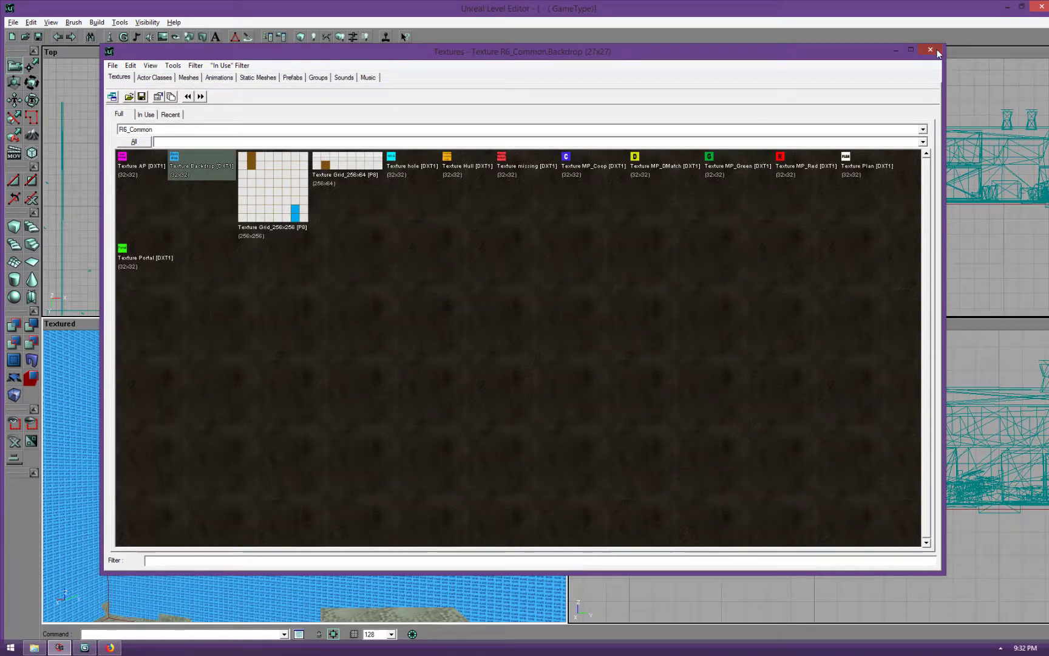
pyautogui.click(930, 50)
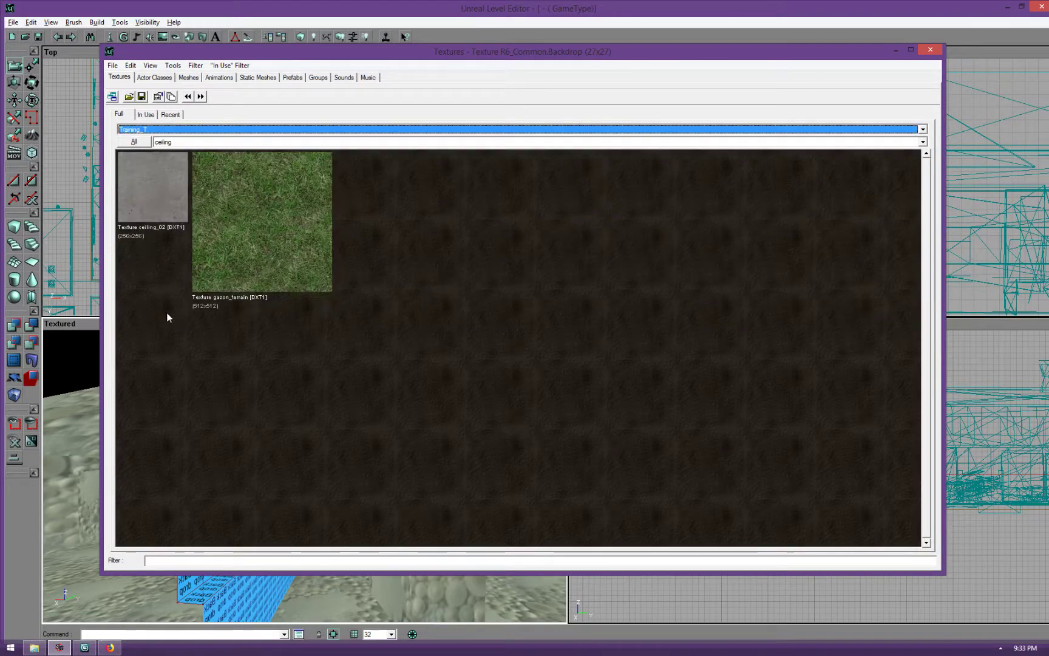
# Apply the wall_block_02c brick texture from the Wall group to the wall surfaces
pyautogui.click(922, 141)
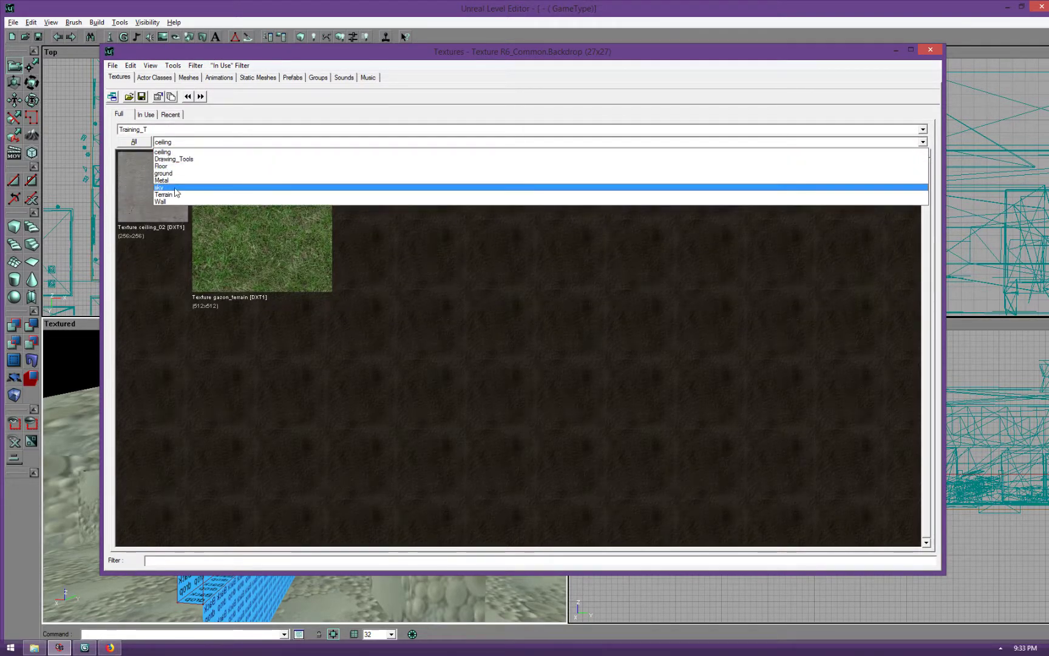
pyautogui.click(161, 201)
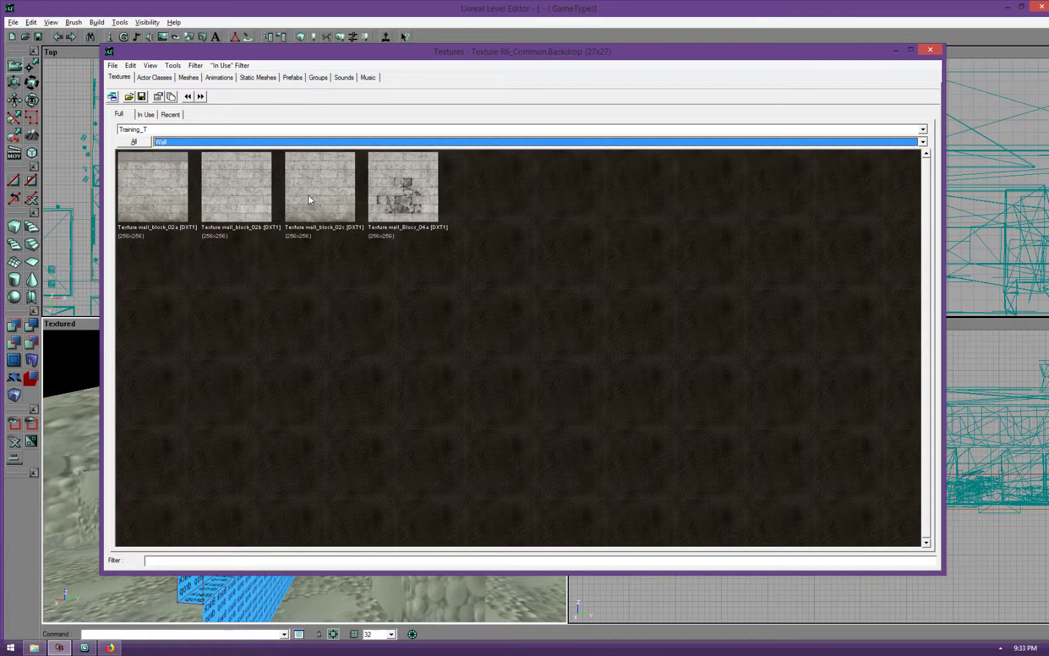
pyautogui.click(929, 49)
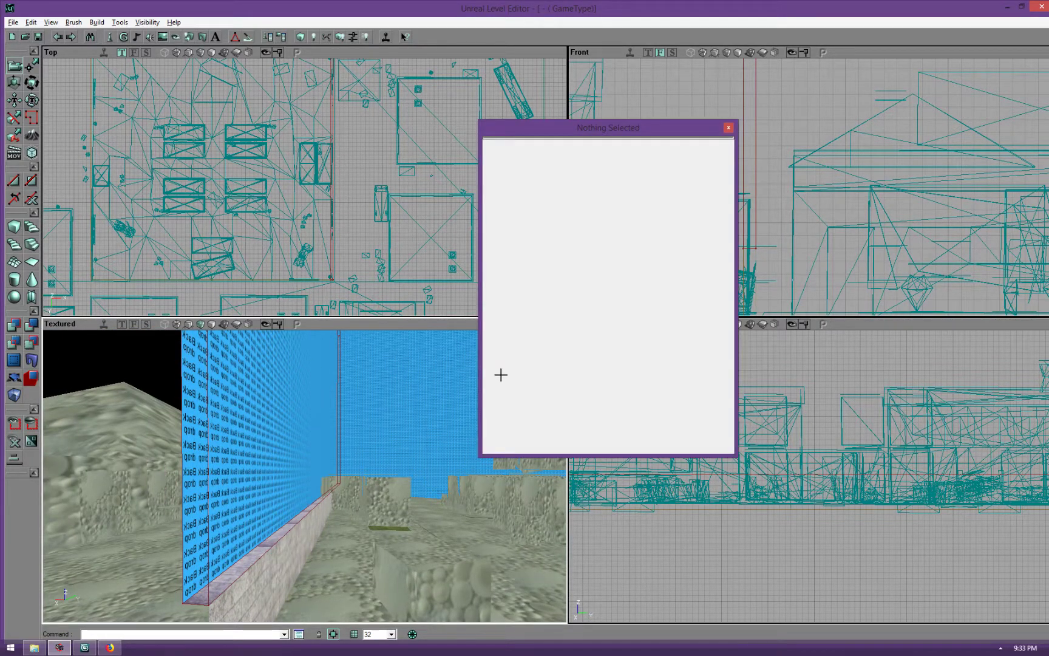
pyautogui.moveTo(729, 128)
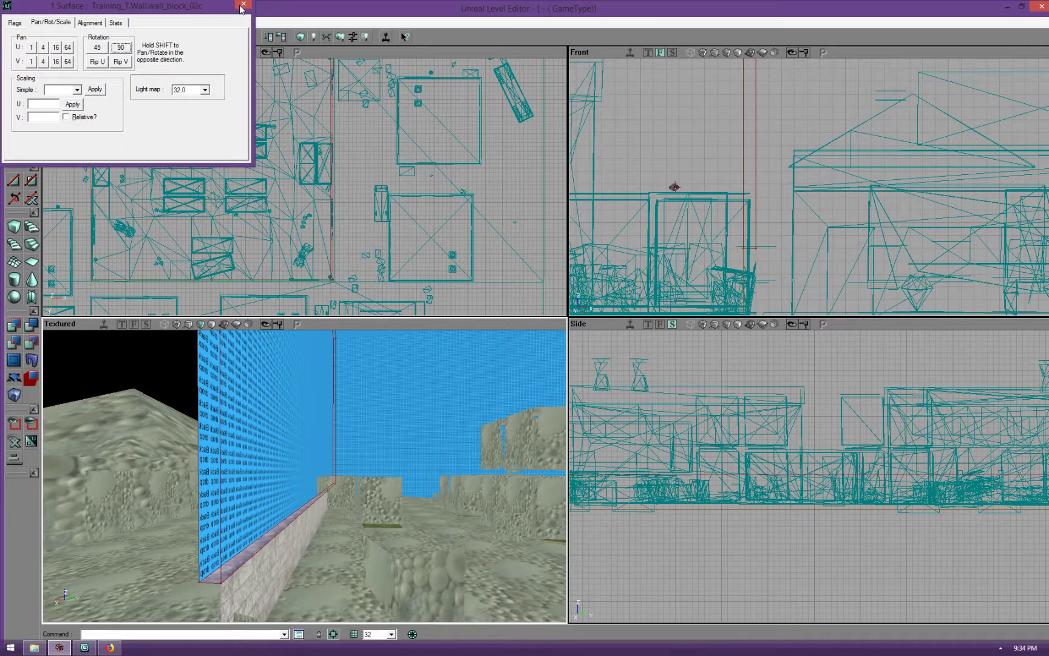
pyautogui.click(253, 5)
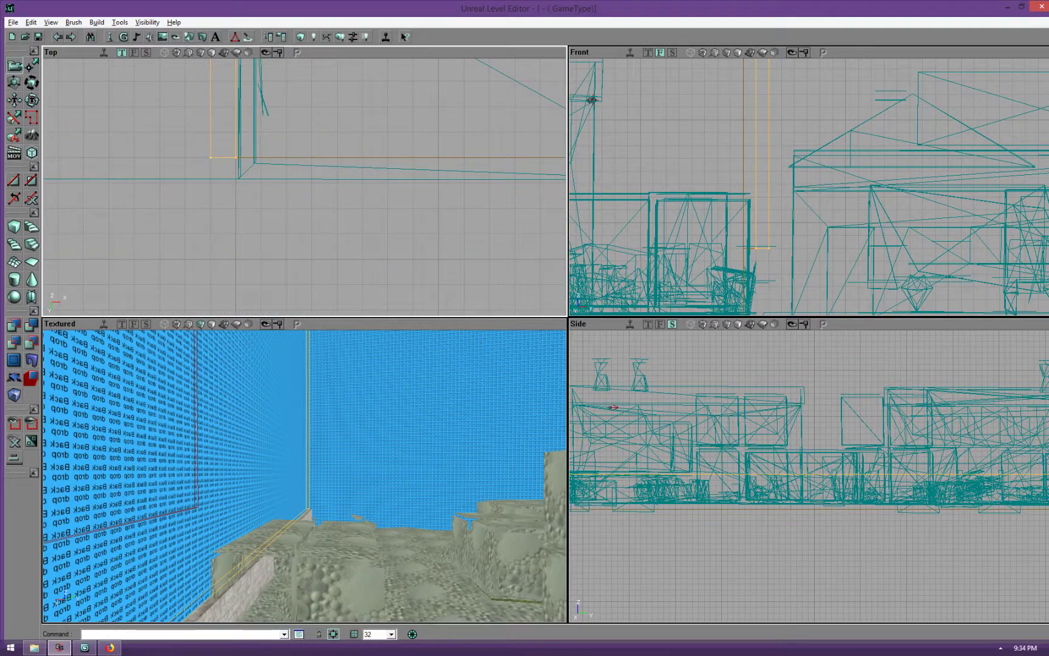
# Rebuild the level's lighting and let the lightmaps compress
pyautogui.click(96, 22)
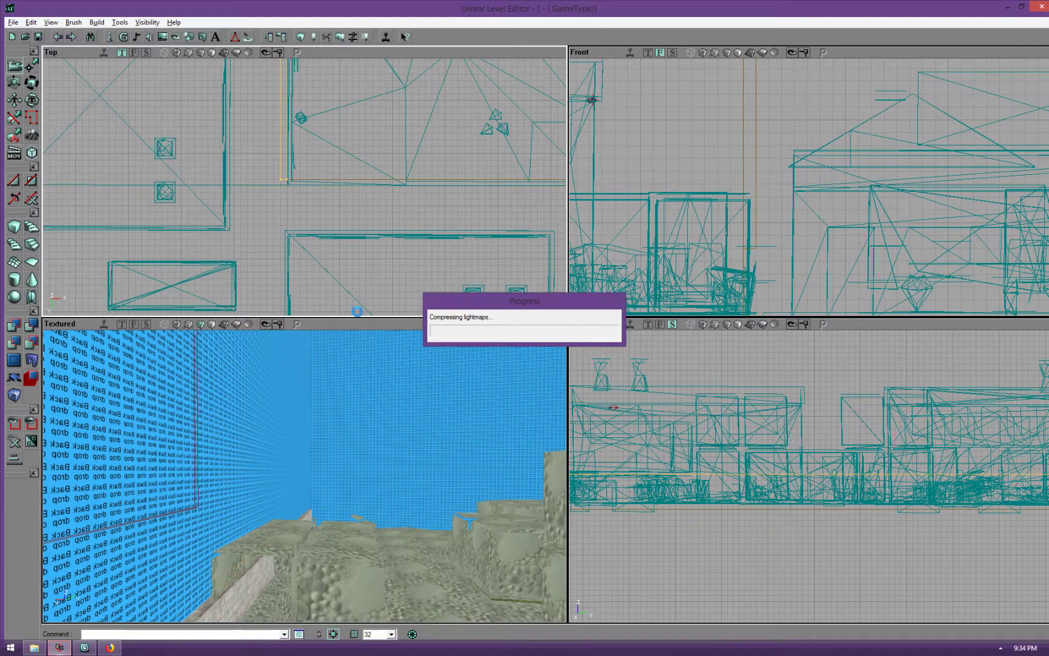